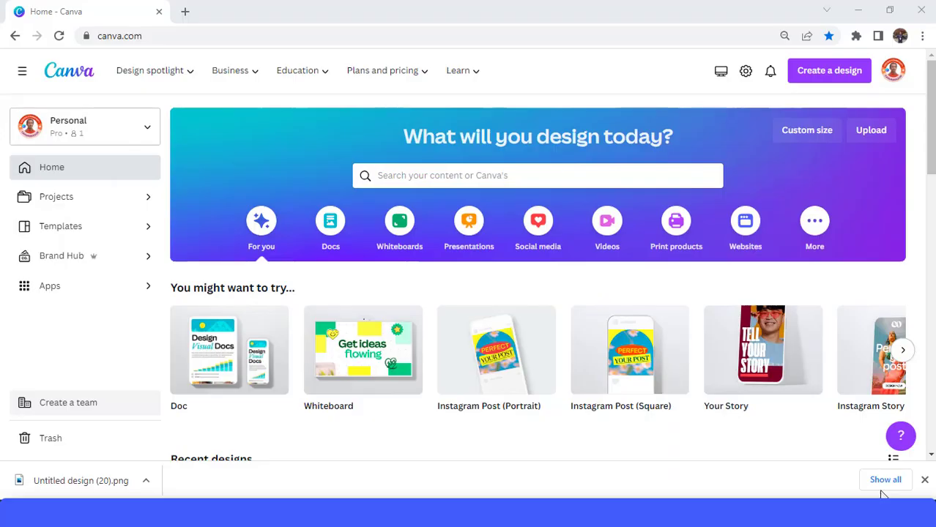
# Create a new blank Instagram Post (Portrait) design at 1080 × 1350 px.
pyautogui.click(829, 70)
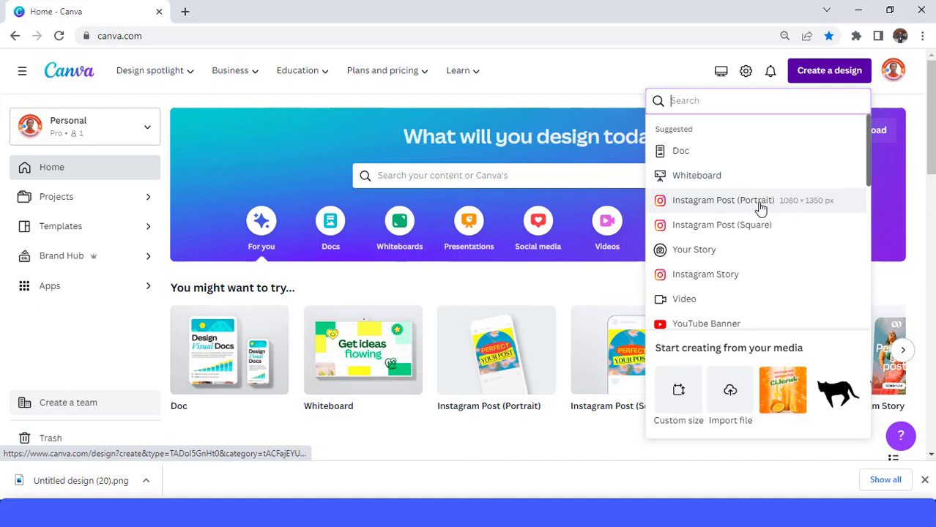
pyautogui.click(724, 199)
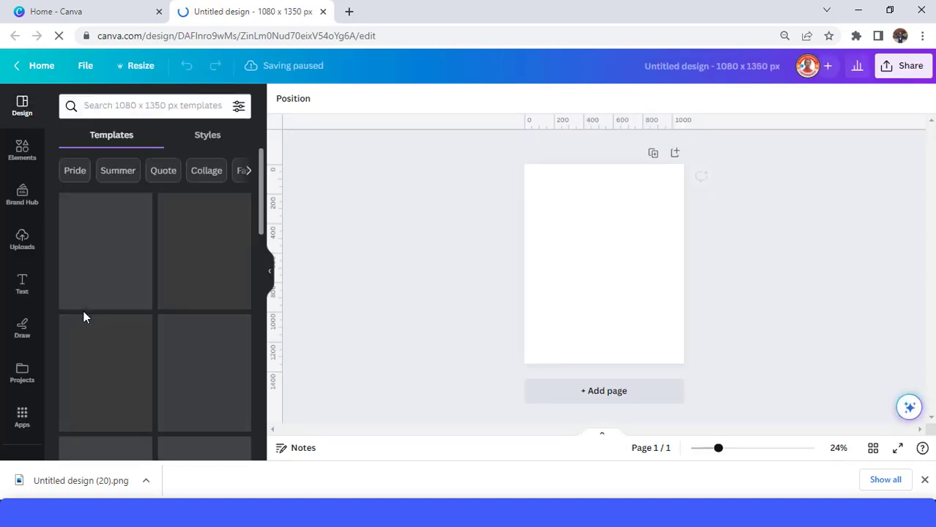
# Add the orange juice can image from Recently used elements onto the page.
pyautogui.click(22, 240)
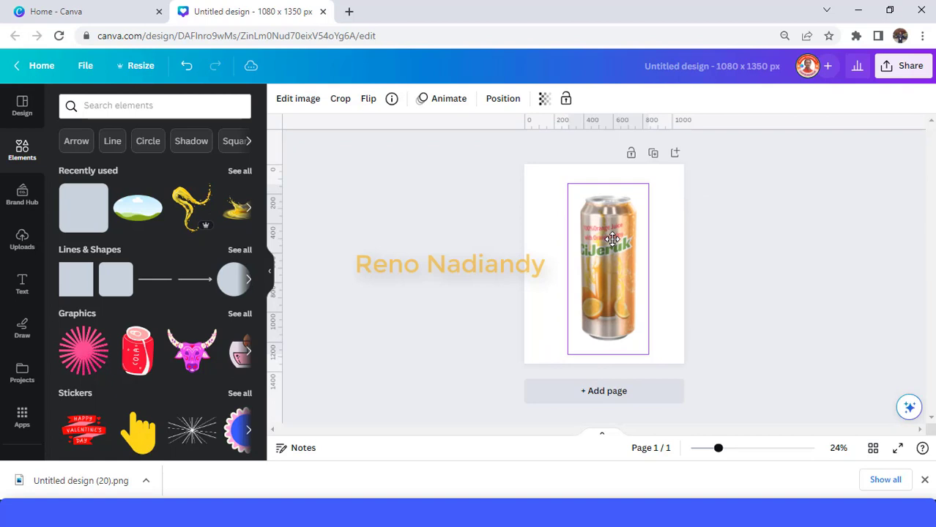
pyautogui.click(608, 264)
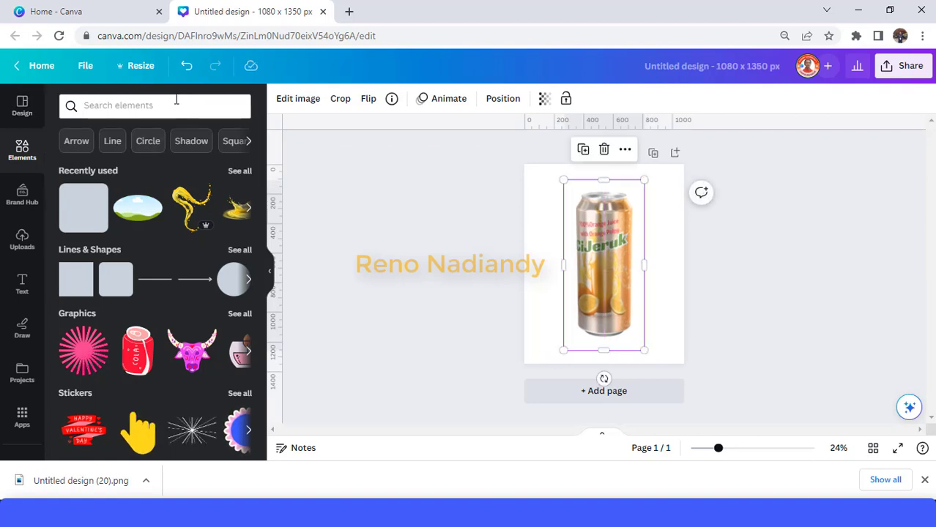
# Search 'oval frame', place one over the can and reshape it into a wide flat ellipse.
pyautogui.click(155, 106)
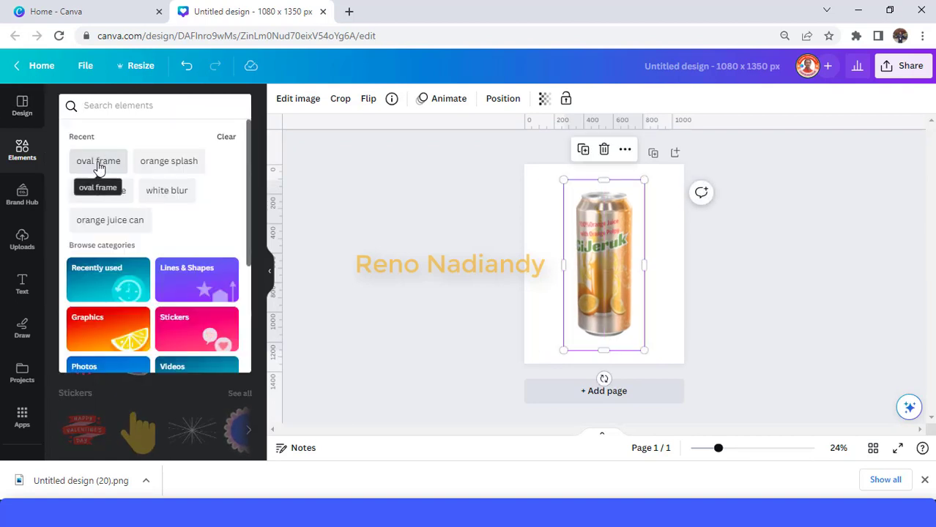
pyautogui.click(98, 160)
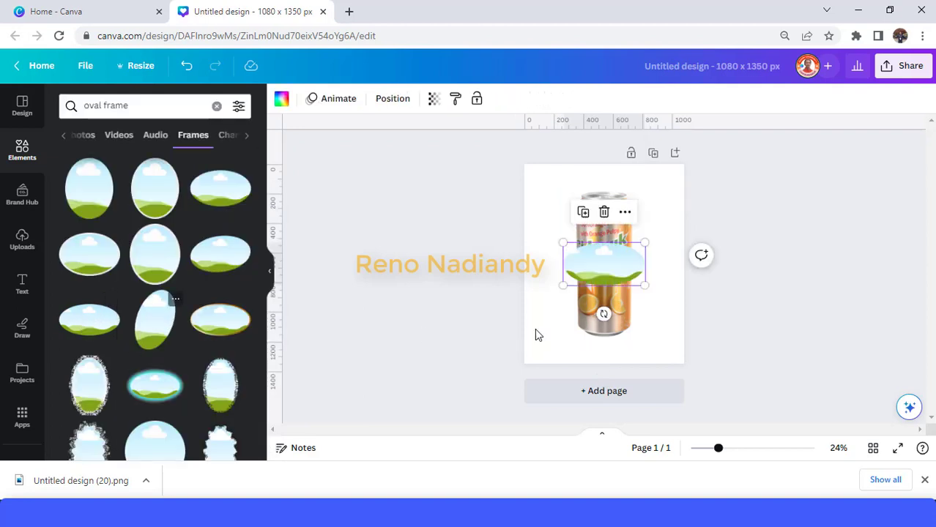
pyautogui.moveTo(712, 448); pyautogui.dragTo(741, 448)
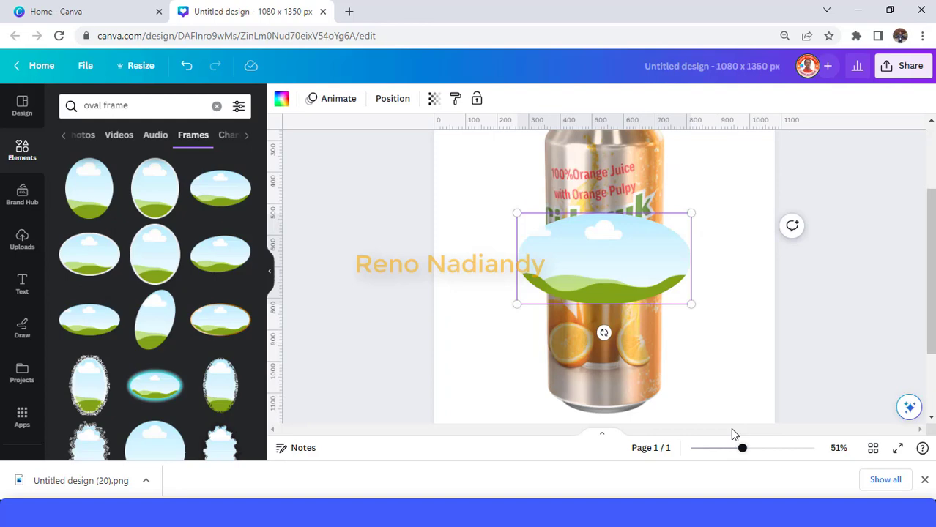
pyautogui.moveTo(691, 303); pyautogui.dragTo(662, 288)
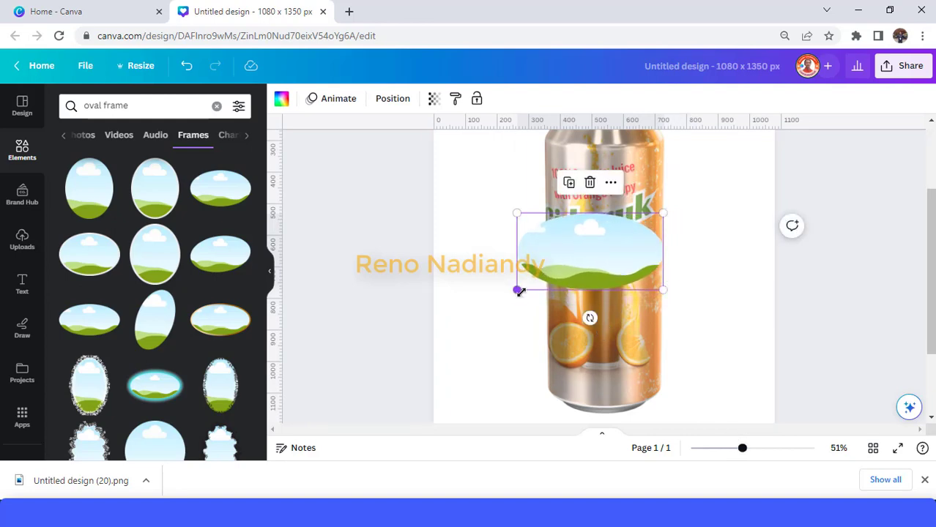
pyautogui.moveTo(519, 290); pyautogui.dragTo(545, 280)
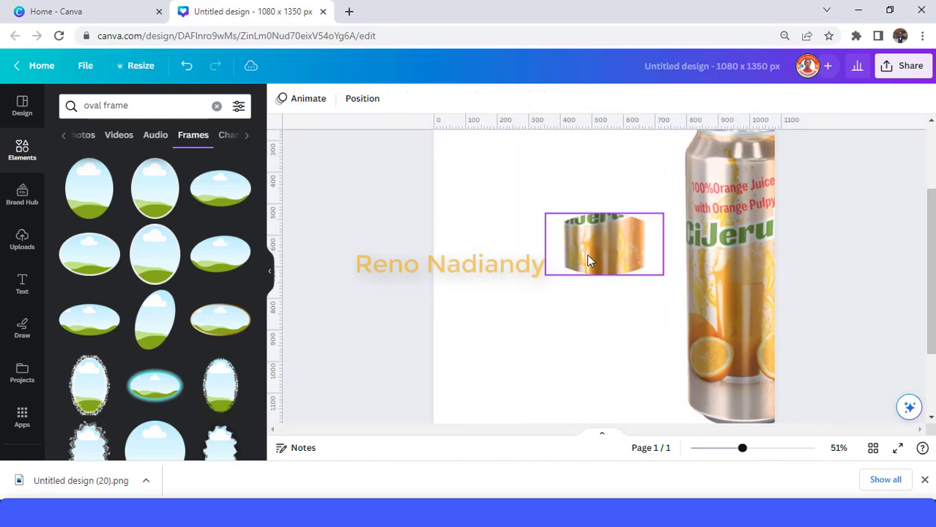
# Enlarge and shift the can image inside the oval so the CiJeruk label top shows through.
pyautogui.doubleClick(604, 243)
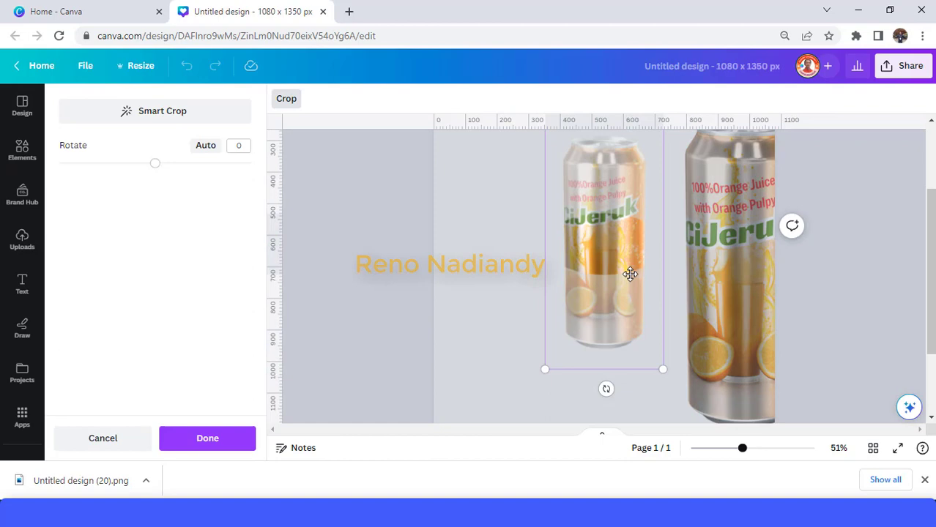
pyautogui.moveTo(682, 395)
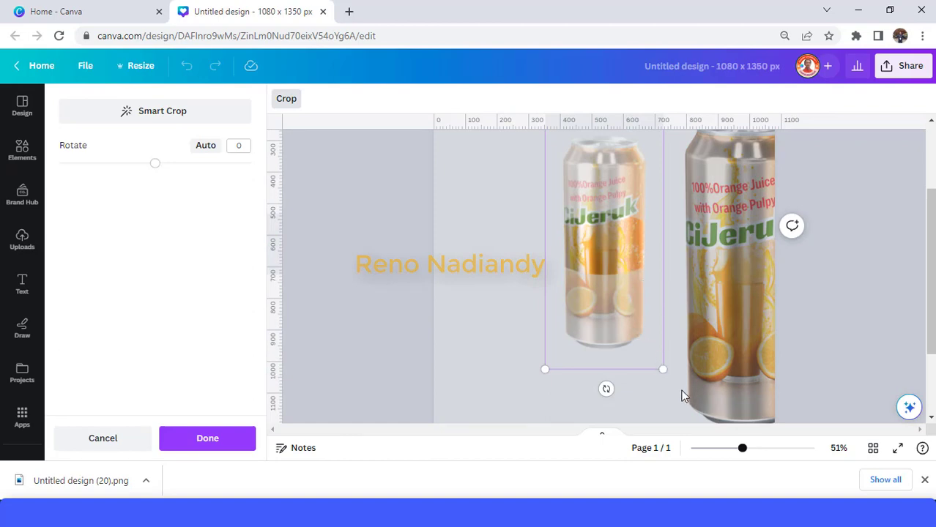
pyautogui.moveTo(662, 369)
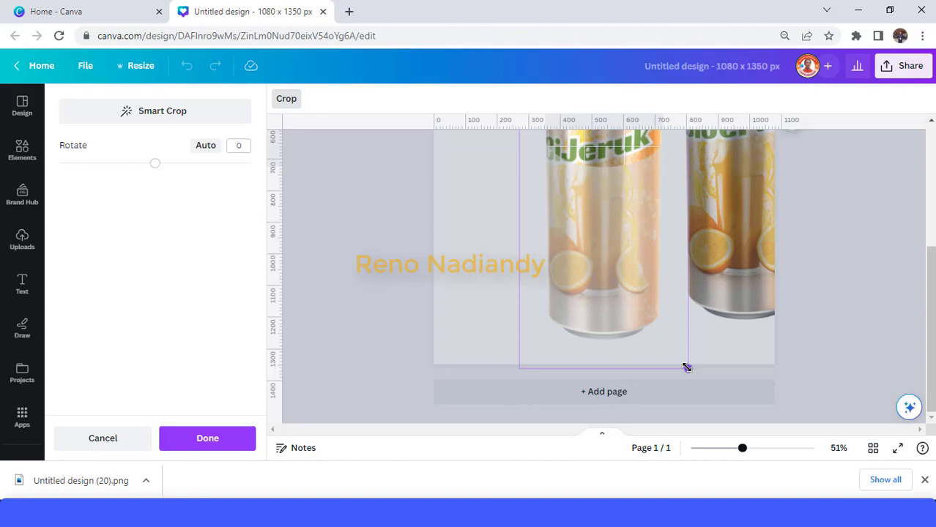
pyautogui.moveTo(685, 366); pyautogui.dragTo(692, 378)
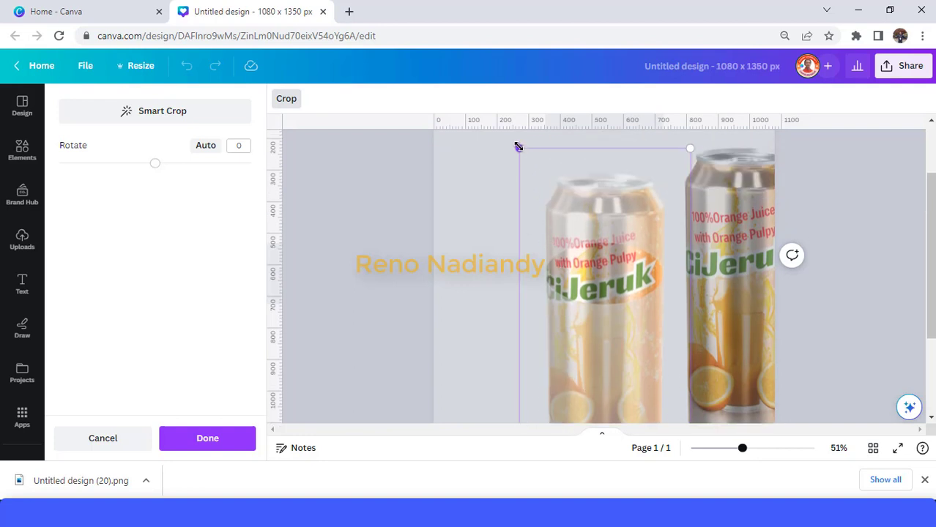
pyautogui.moveTo(518, 148); pyautogui.dragTo(545, 135)
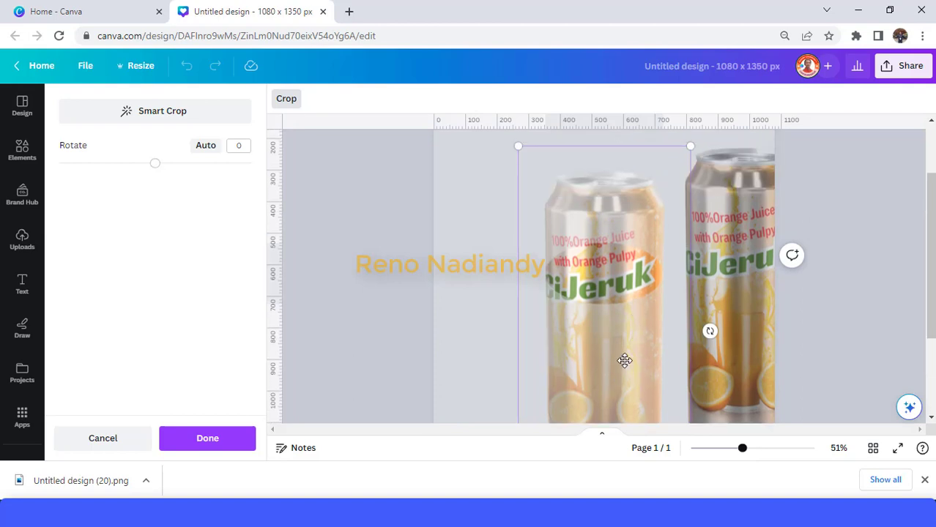
pyautogui.moveTo(624, 361); pyautogui.dragTo(621, 349)
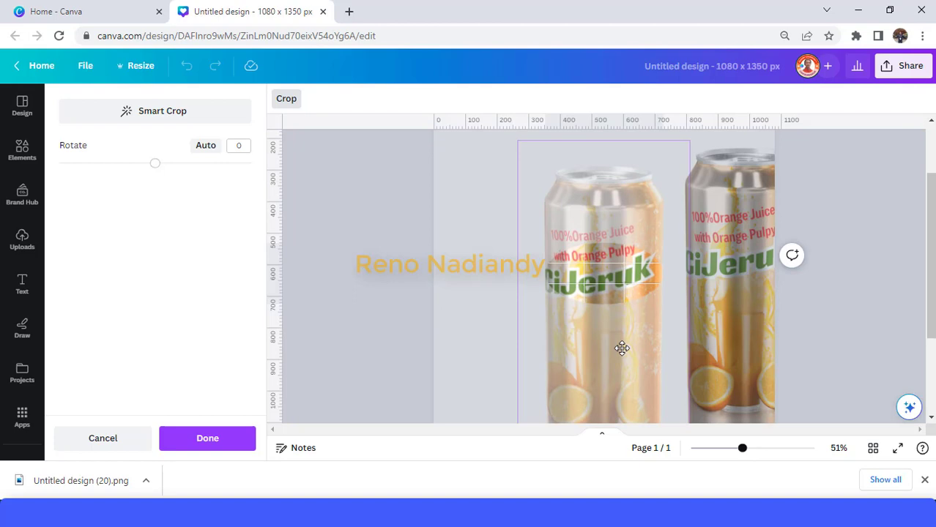
pyautogui.moveTo(621, 348); pyautogui.dragTo(623, 341)
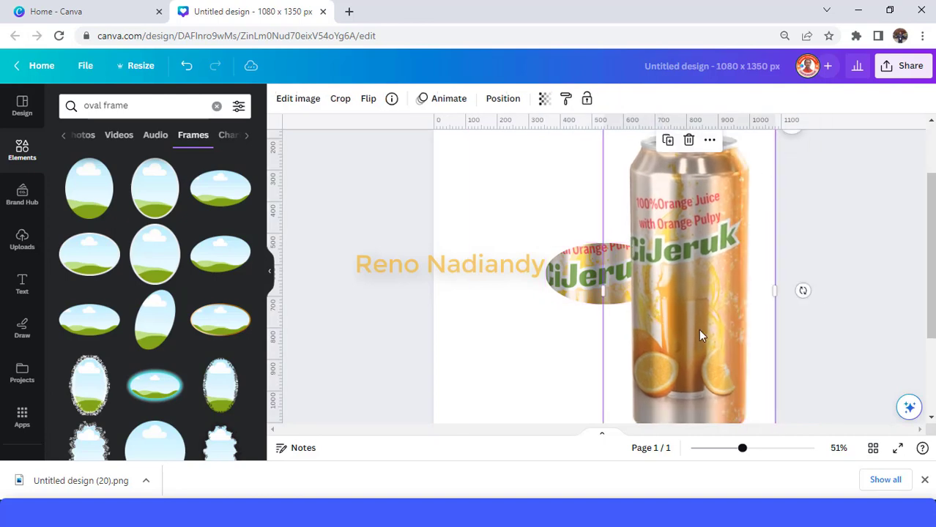
pyautogui.moveTo(715, 328)
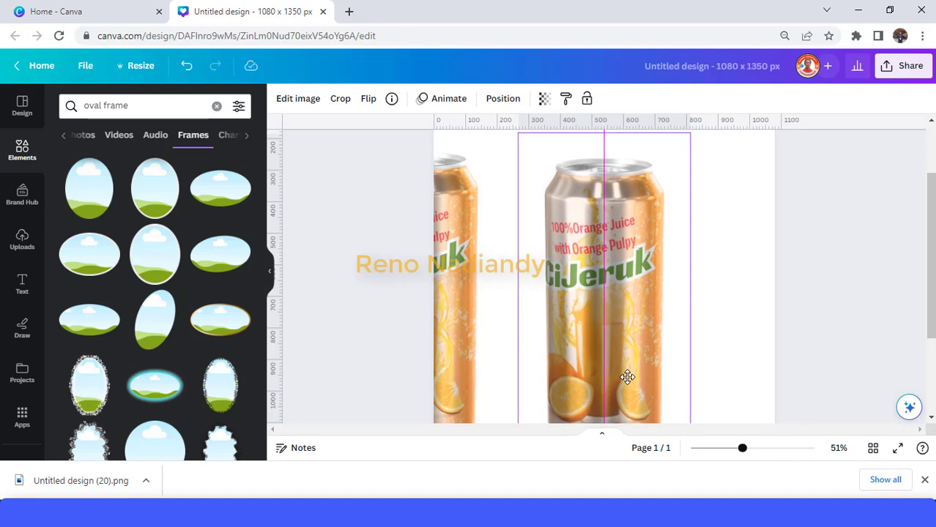
# Resize the duplicated can with its corner handle until it matches the original's size.
pyautogui.moveTo(689, 140); pyautogui.dragTo(687, 141)
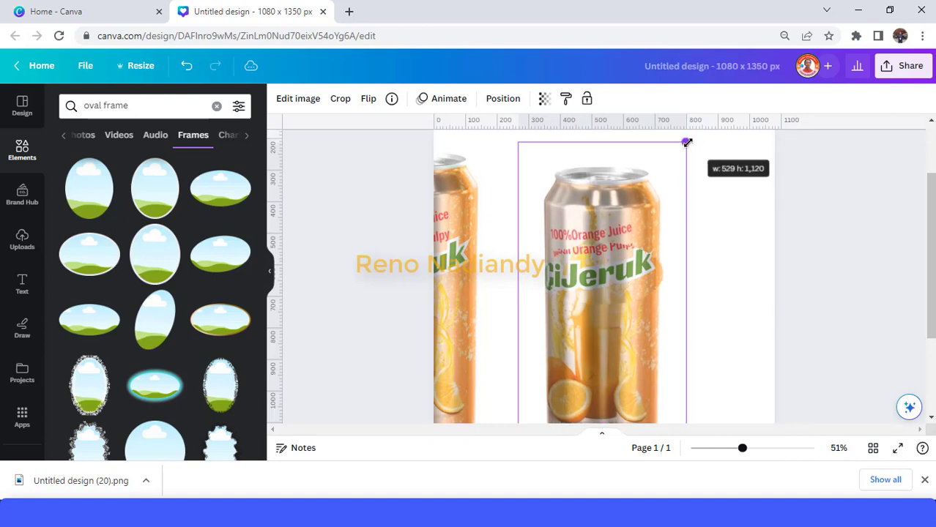
pyautogui.moveTo(687, 142); pyautogui.dragTo(691, 136)
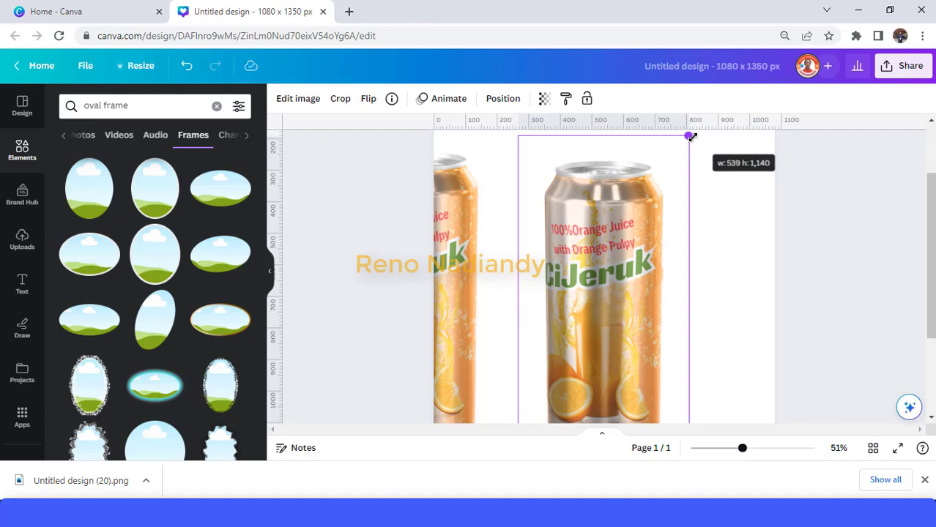
pyautogui.moveTo(688, 136); pyautogui.dragTo(691, 134)
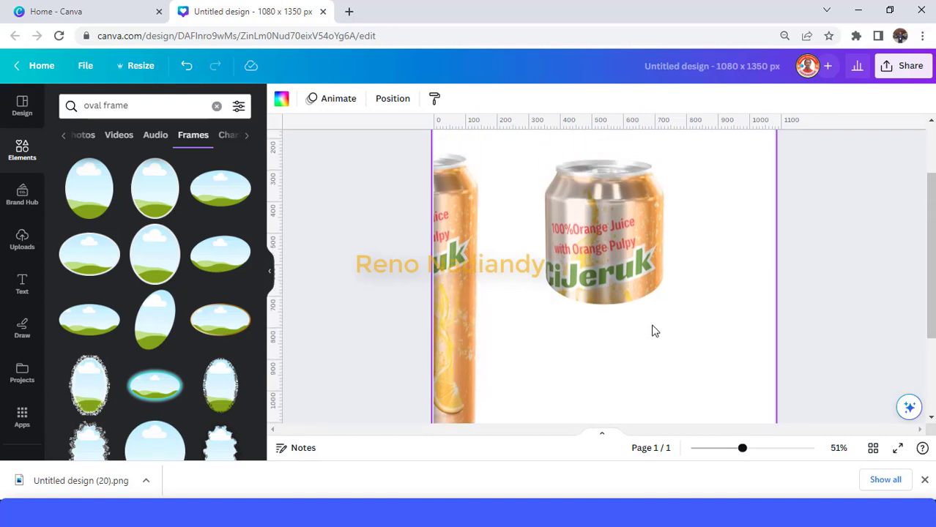
pyautogui.moveTo(524, 366)
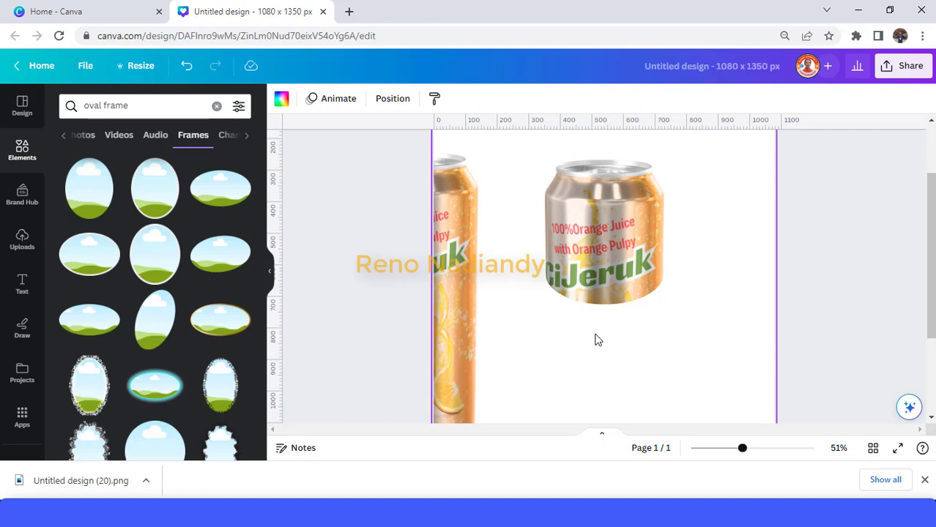
# Deselect the cropped can piece and select the oval can slice instead.
pyautogui.click(603, 213)
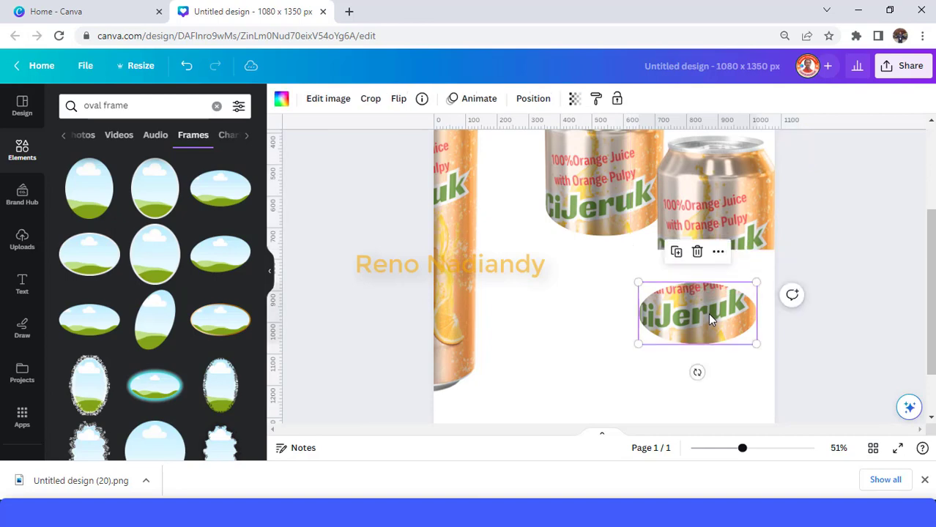
pyautogui.click(371, 98)
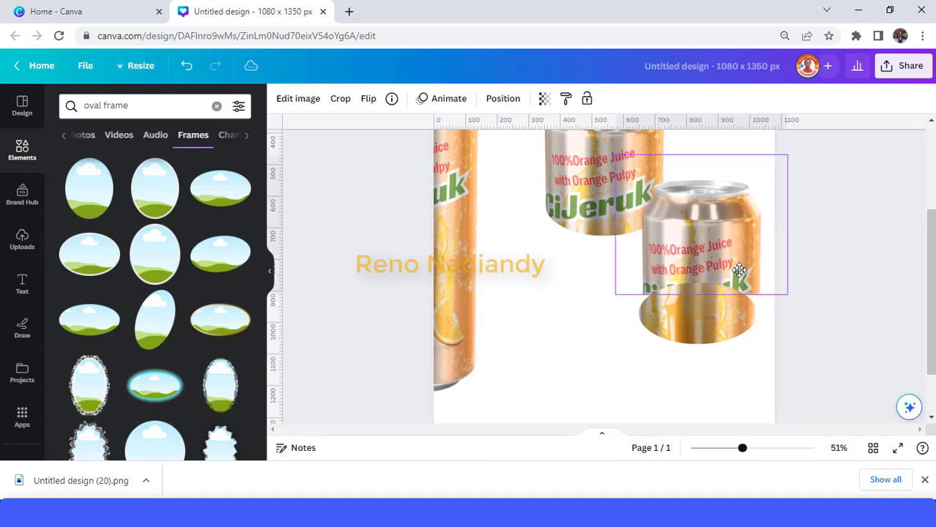
# Move the middle can section into place and size it down to meet the oval slice.
pyautogui.moveTo(740, 271); pyautogui.dragTo(745, 229)
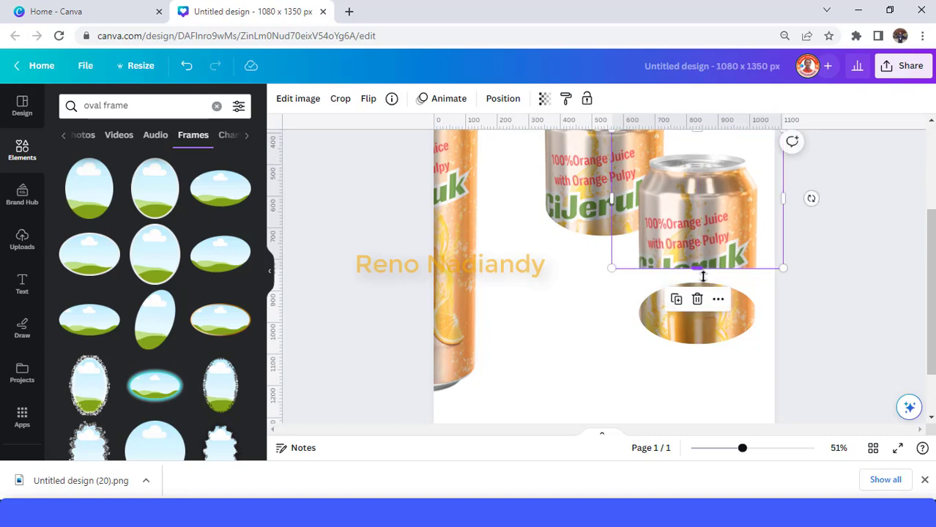
pyautogui.moveTo(696, 266); pyautogui.dragTo(695, 307)
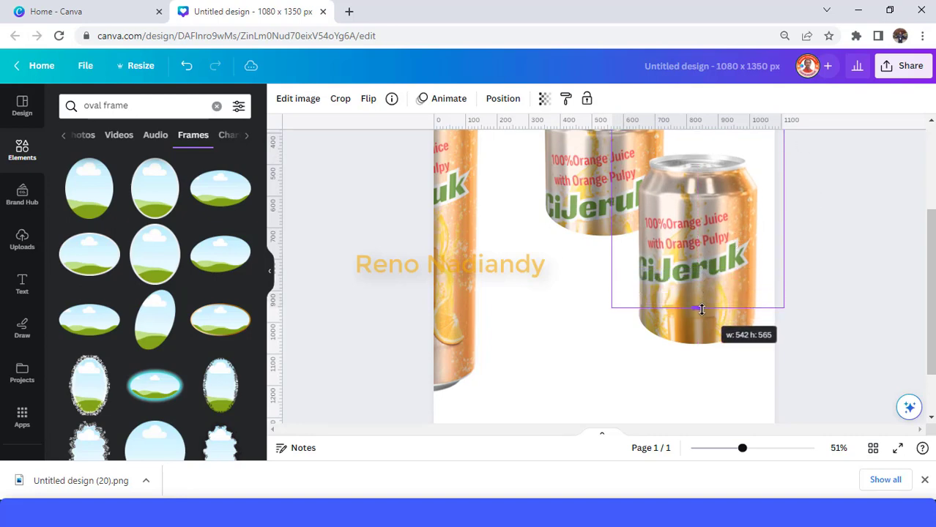
pyautogui.moveTo(700, 308); pyautogui.dragTo(697, 320)
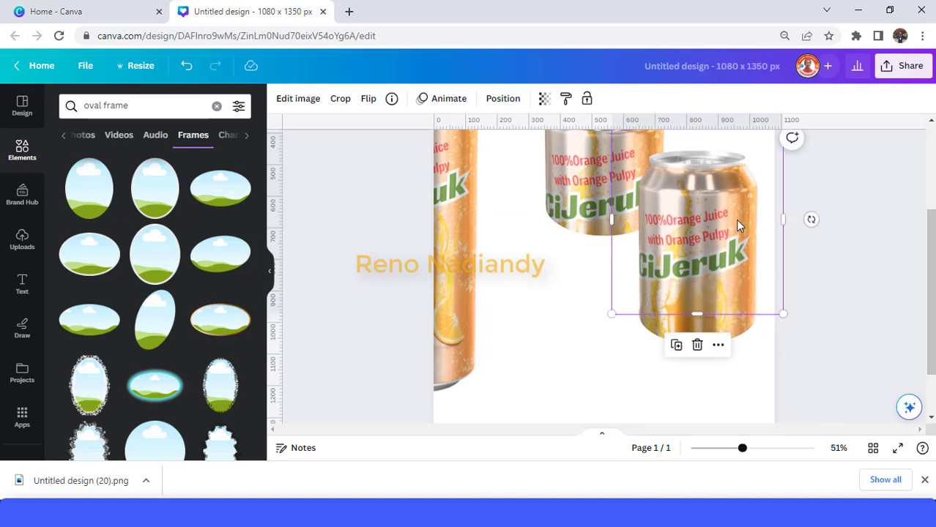
# Zoom in to fine-tune the can image in the lower oval frame, then return to about 48% view.
pyautogui.moveTo(741, 448); pyautogui.dragTo(758, 449)
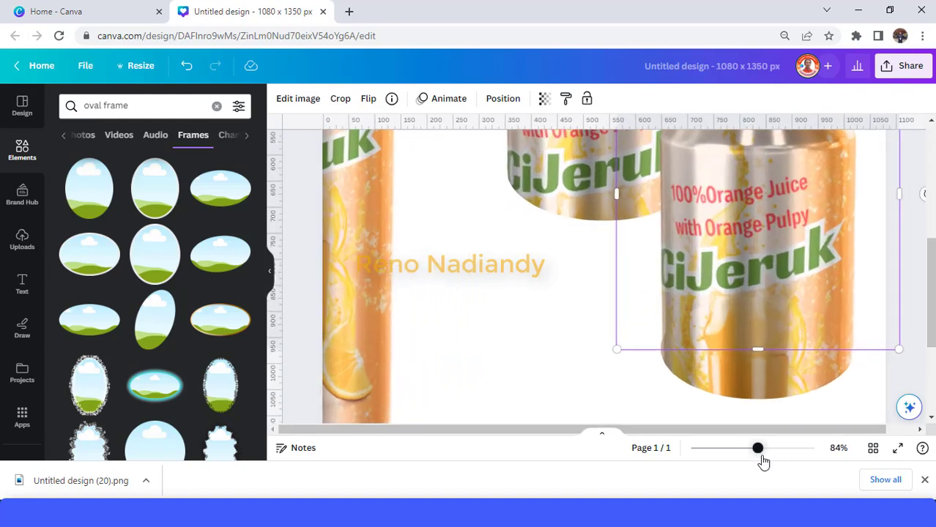
pyautogui.moveTo(758, 449); pyautogui.dragTo(758, 448)
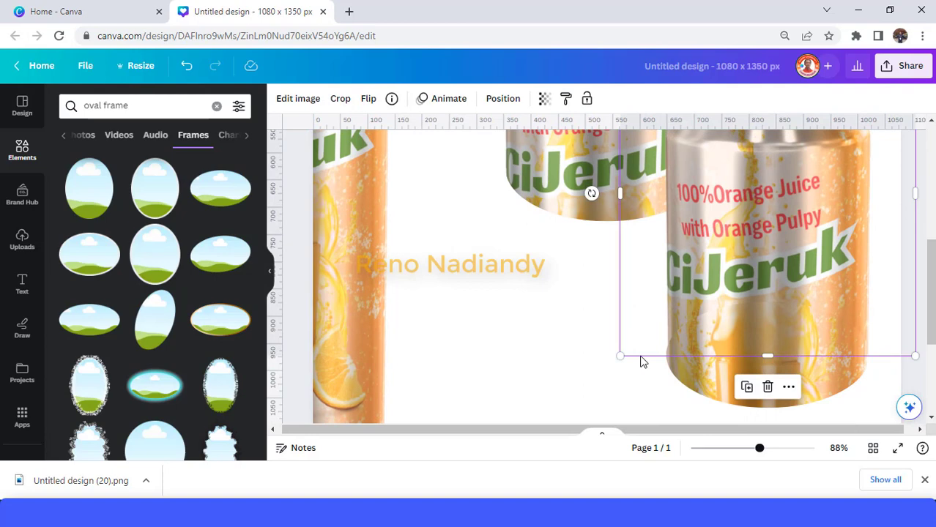
pyautogui.moveTo(619, 356); pyautogui.dragTo(619, 359)
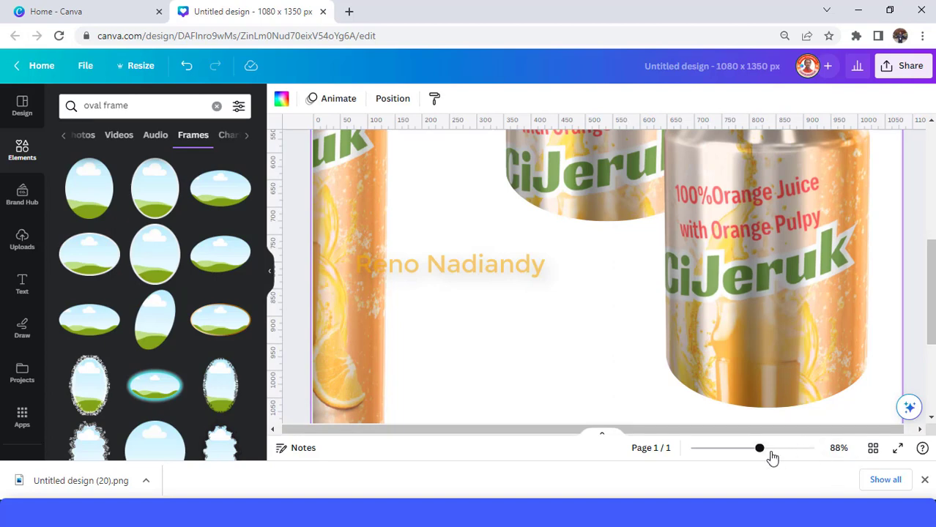
pyautogui.moveTo(759, 448); pyautogui.dragTo(739, 448)
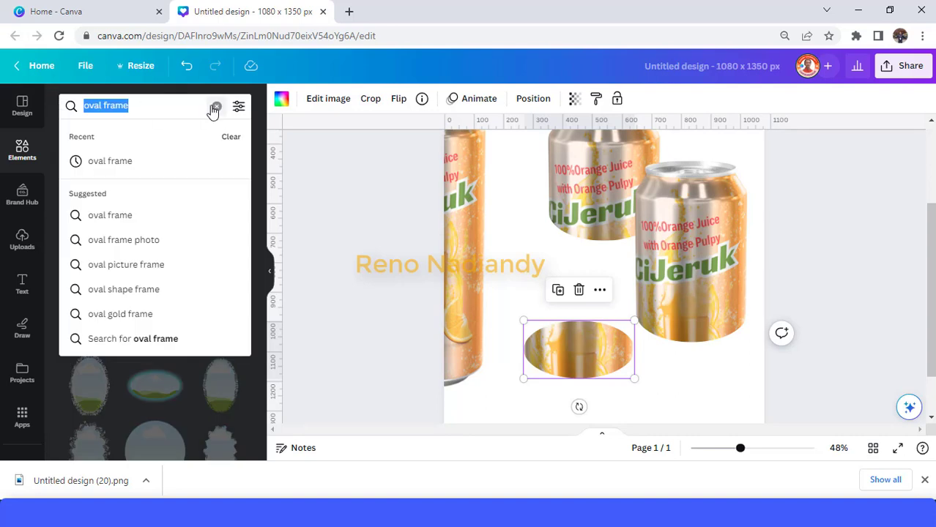
# Replace the Elements search with 'orange slice' and browse the graphics results.
pyautogui.click(215, 106)
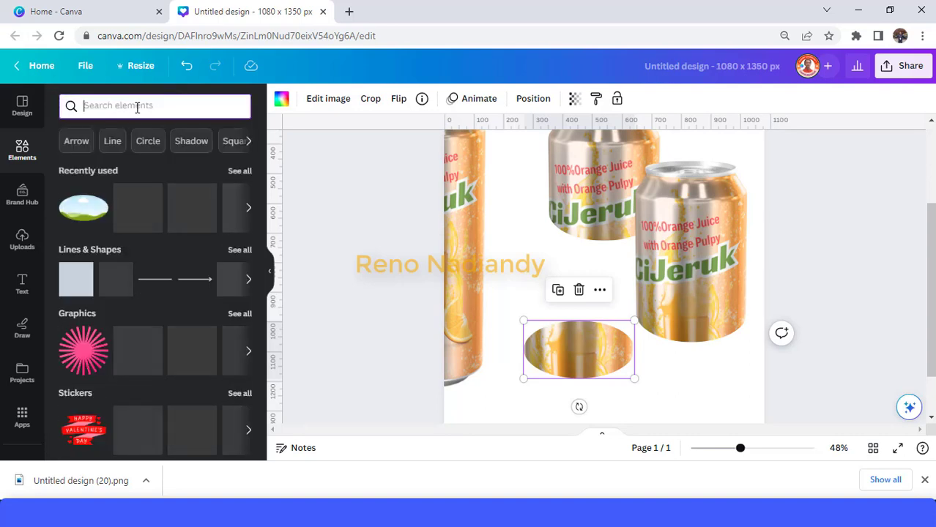
pyautogui.write('orange slice')
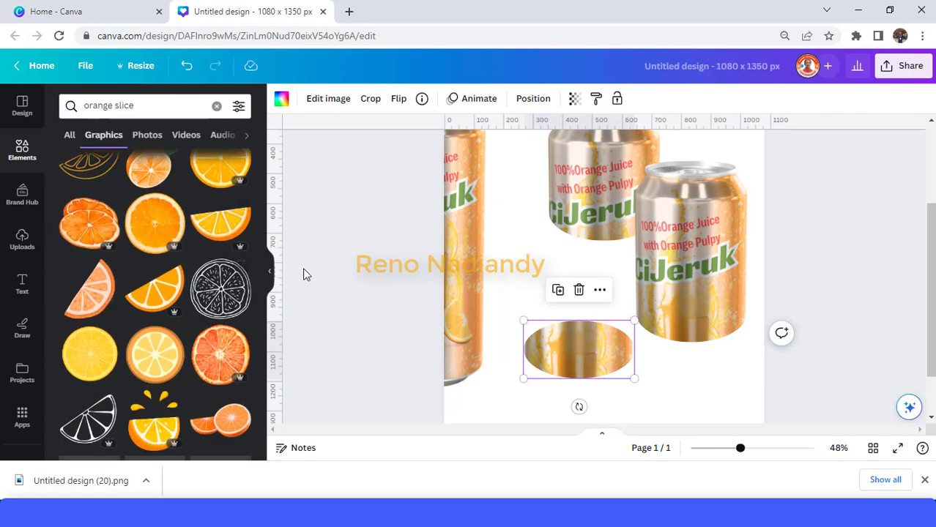
pyautogui.scroll(-3)
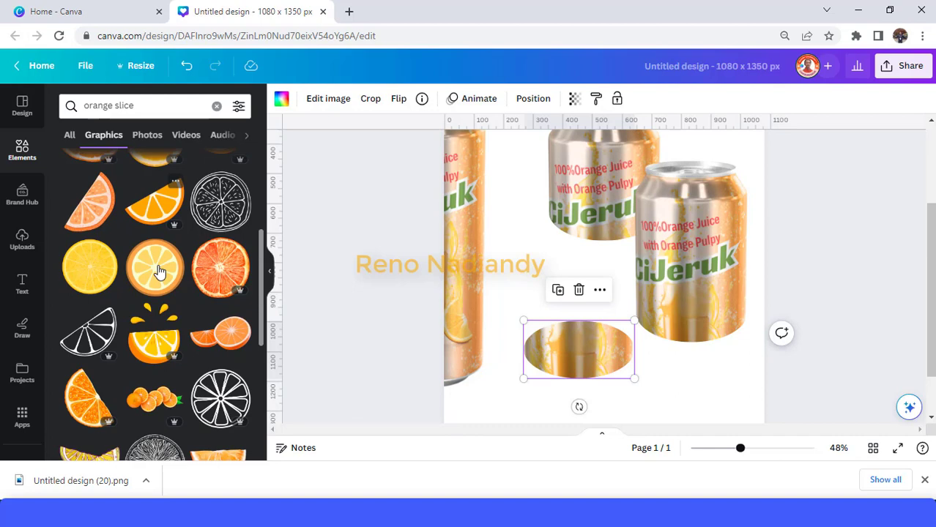
pyautogui.scroll(-3)
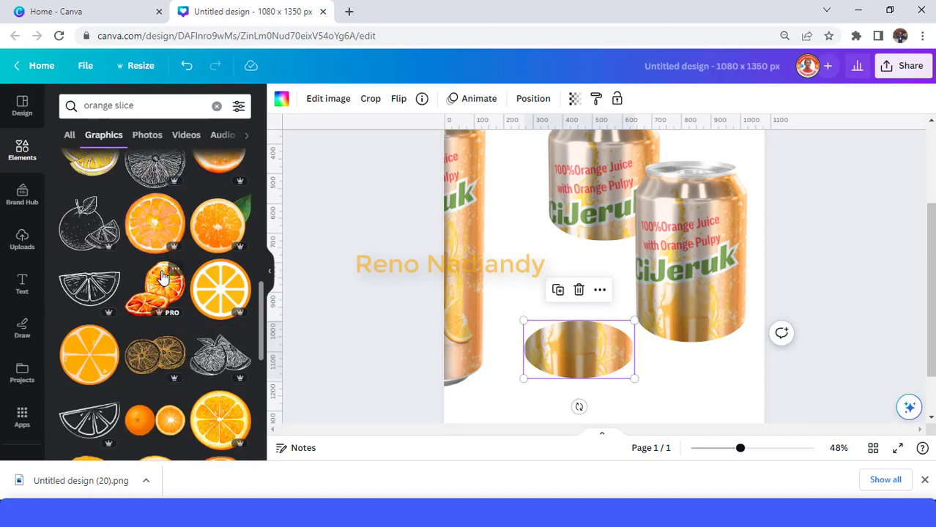
# Switch the orange slice results to Photos and scroll through the photo options.
pyautogui.scroll(-3)
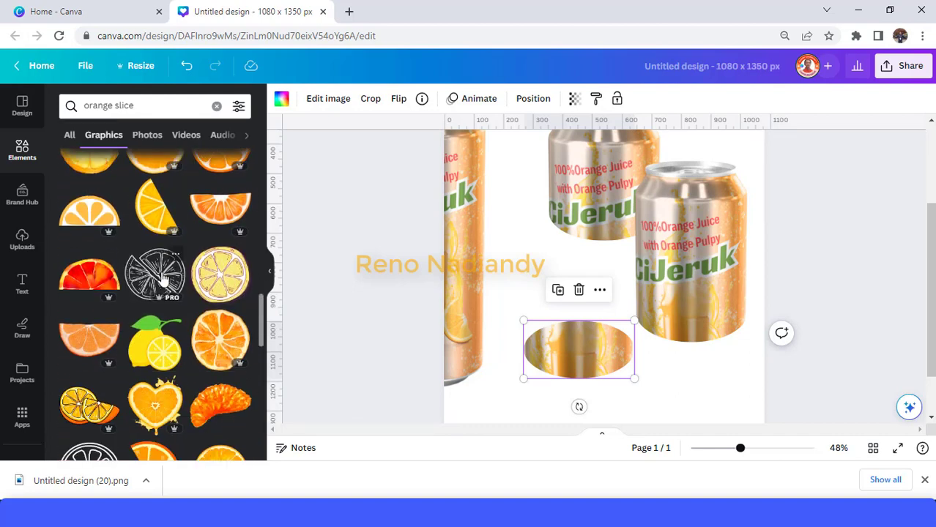
pyautogui.scroll(-3)
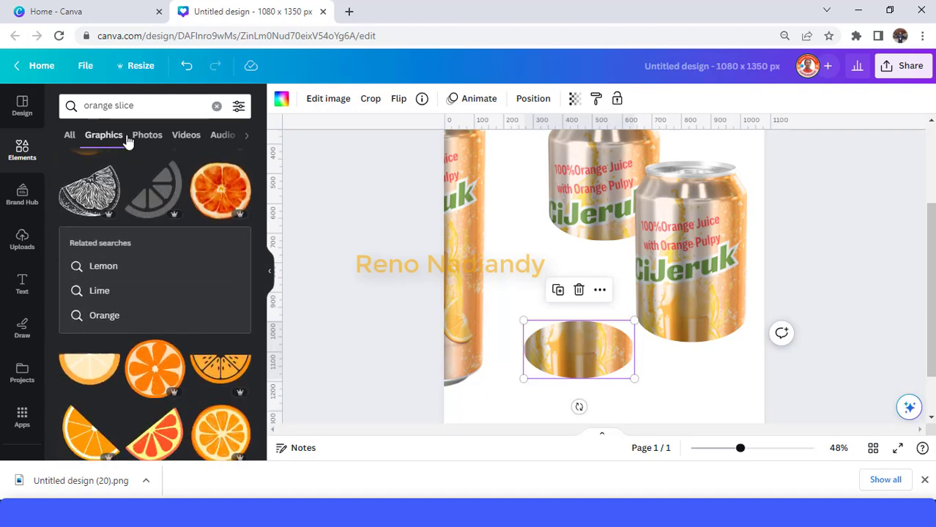
pyautogui.click(146, 135)
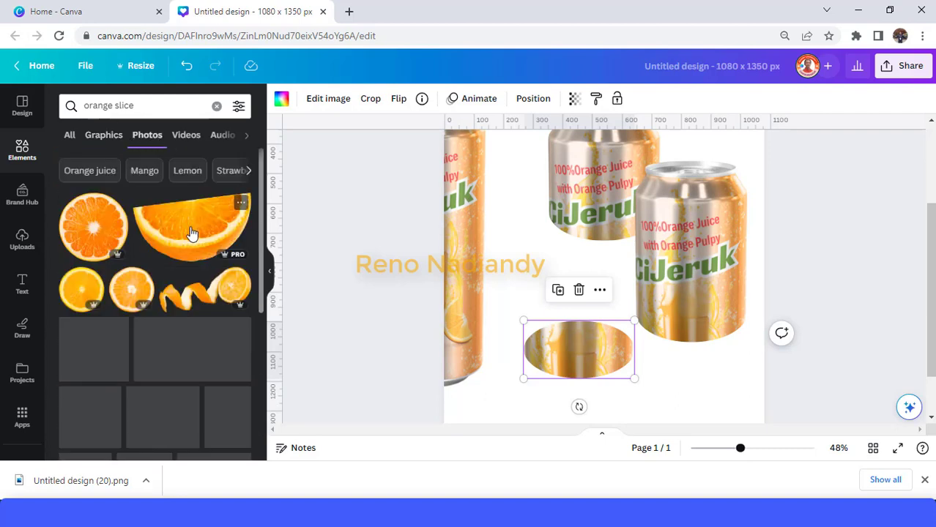
pyautogui.scroll(-3)
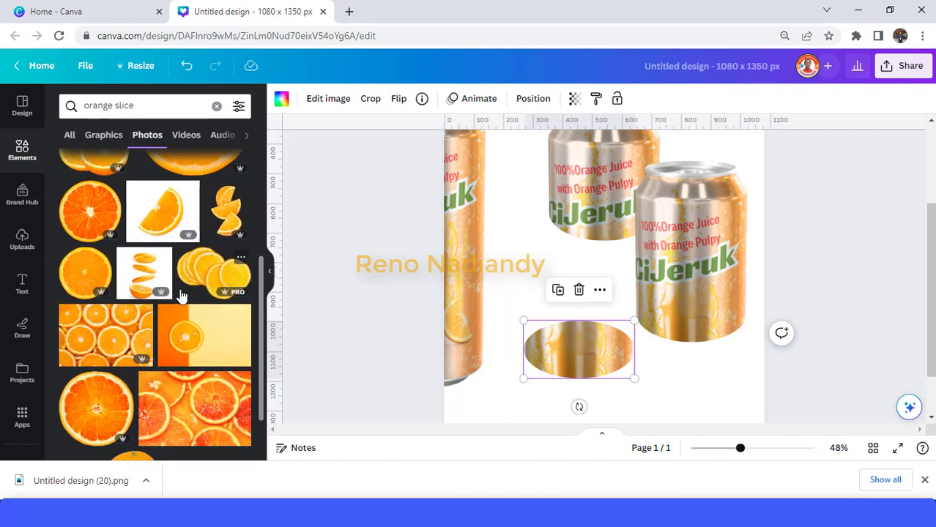
pyautogui.scroll(-3)
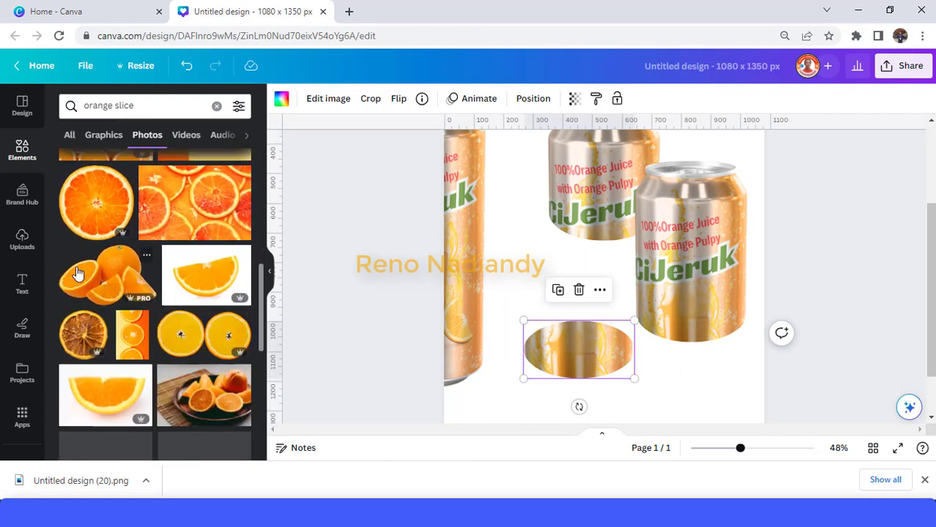
pyautogui.scroll(-3)
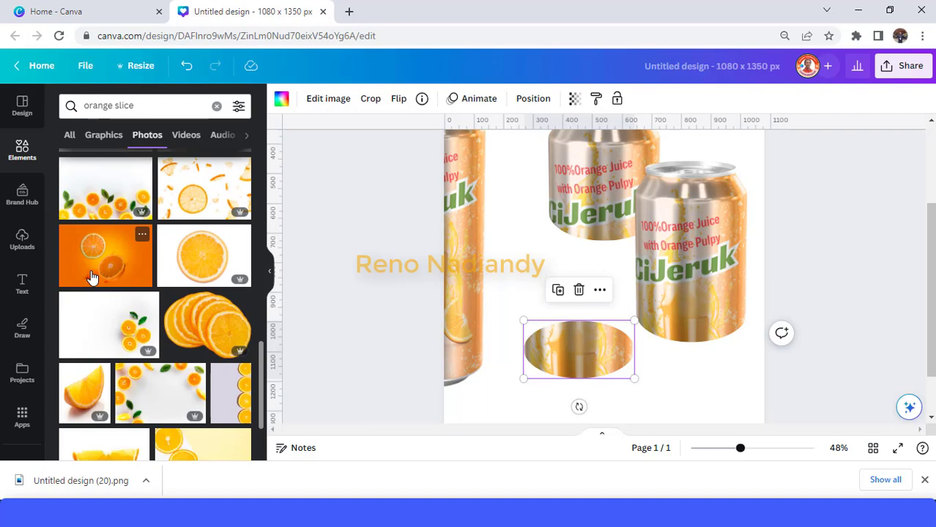
pyautogui.scroll(-3)
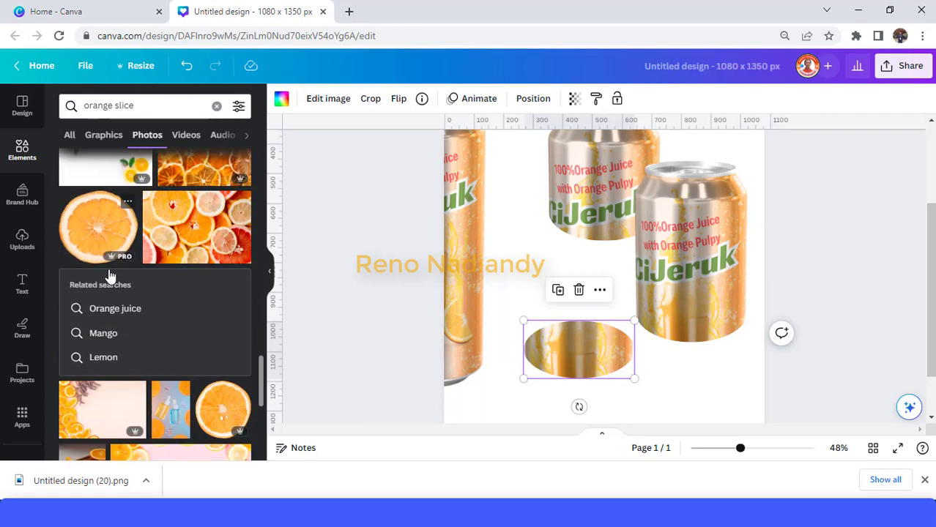
pyautogui.scroll(-3)
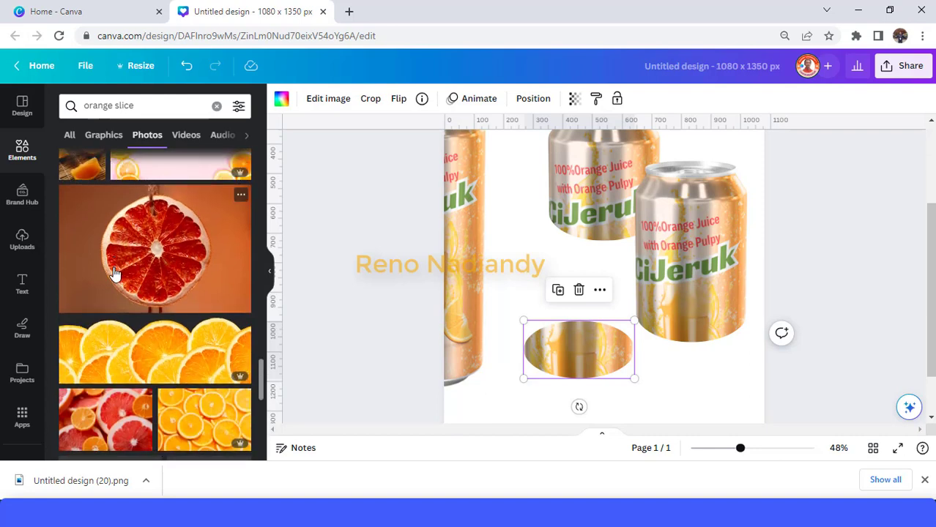
pyautogui.scroll(-3)
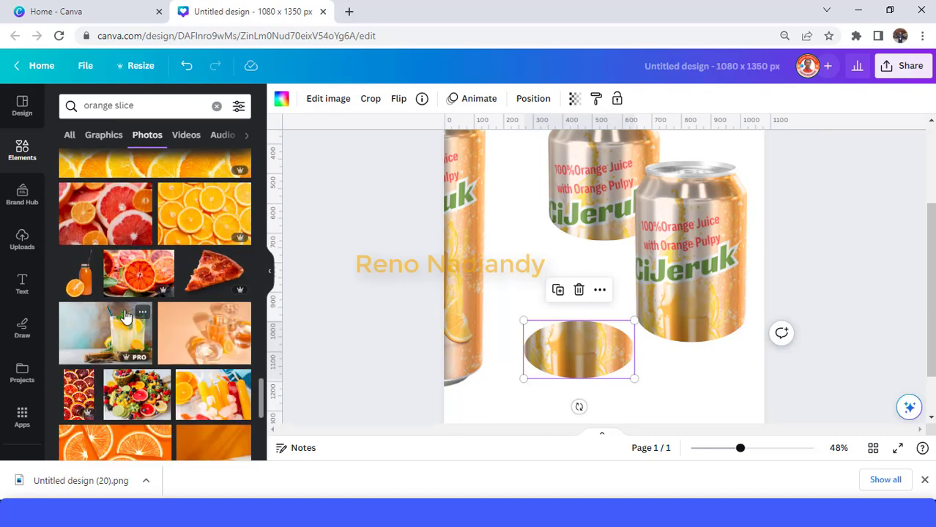
pyautogui.scroll(-3)
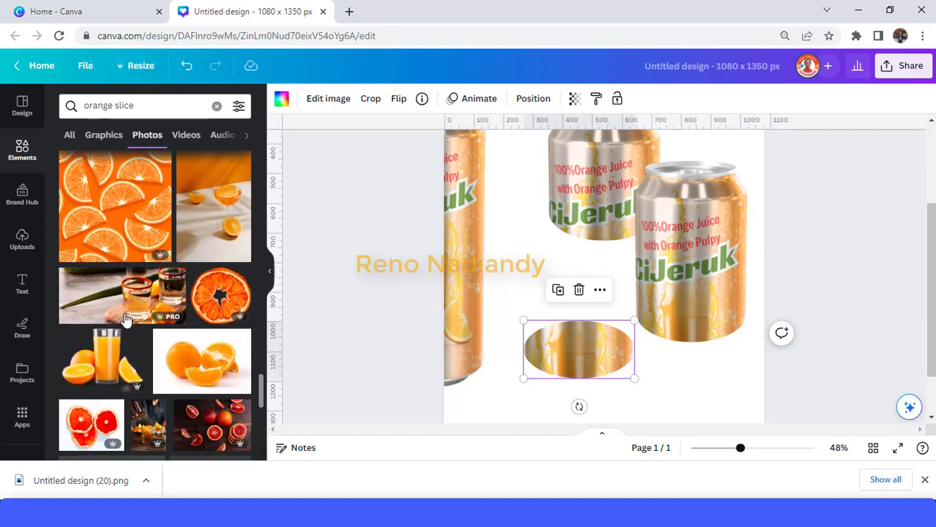
pyautogui.scroll(-3)
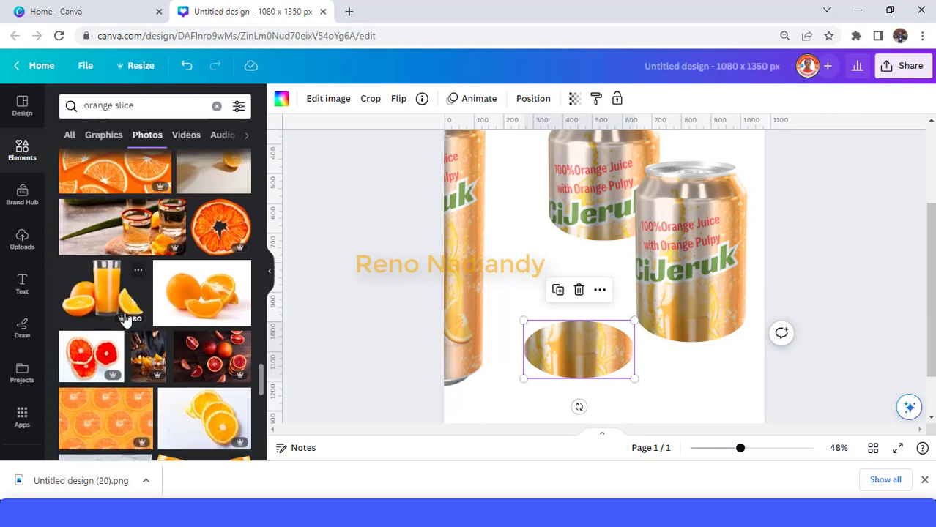
pyautogui.scroll(-3)
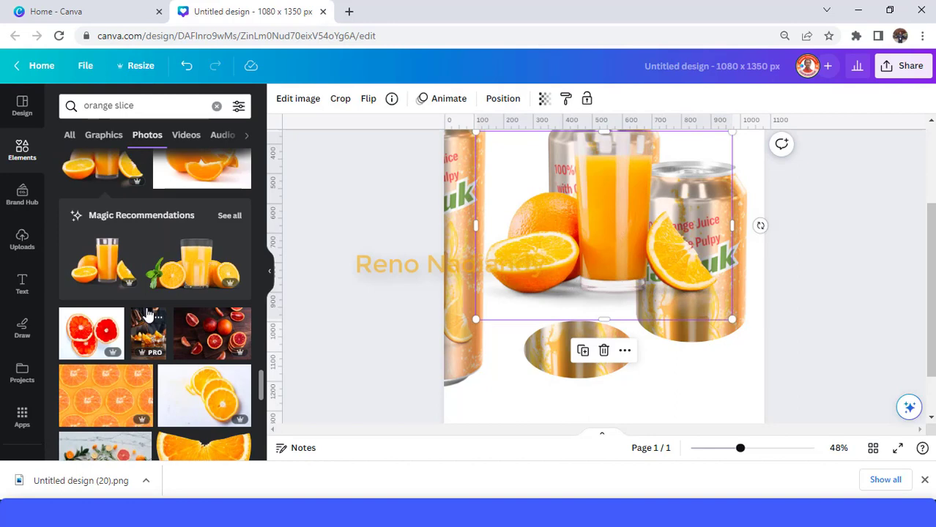
# Scroll further and insert the single floating orange slice photo onto the page.
pyautogui.scroll(-3)
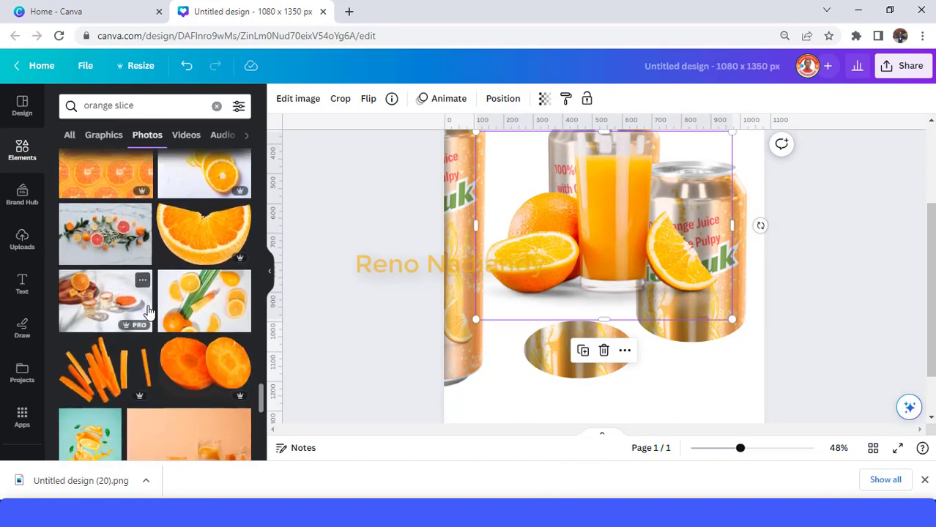
pyautogui.scroll(-3)
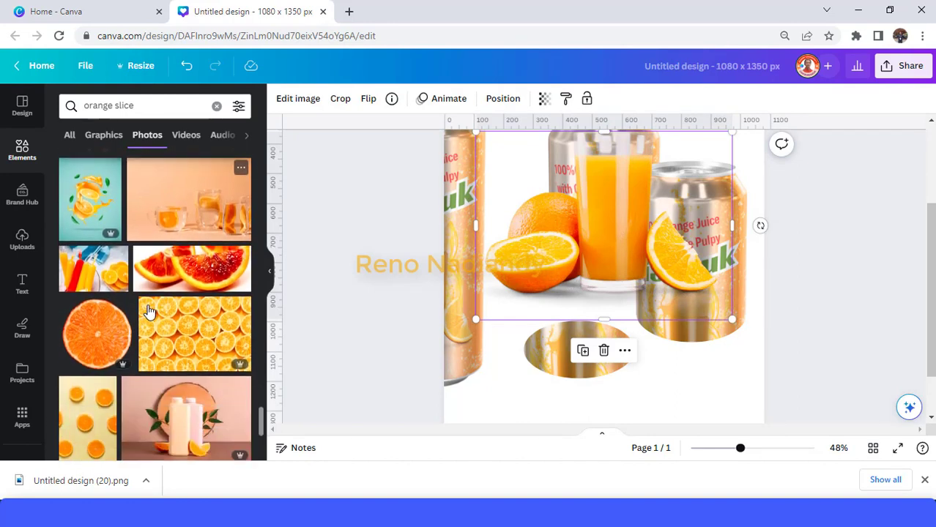
pyautogui.scroll(-3)
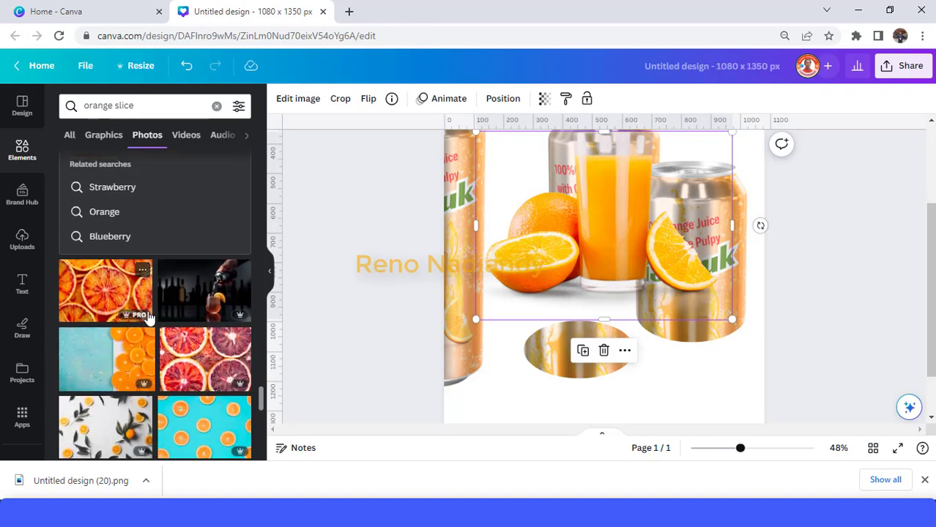
pyautogui.scroll(-3)
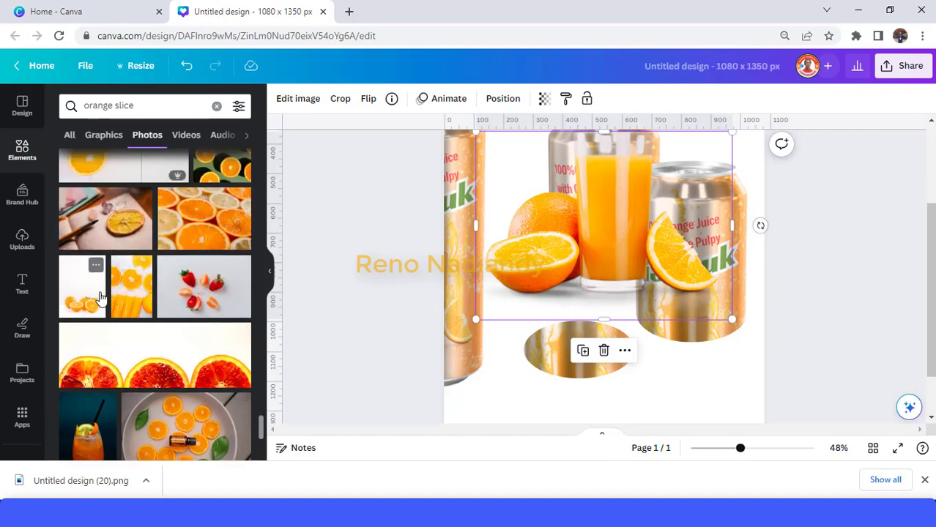
pyautogui.scroll(-3)
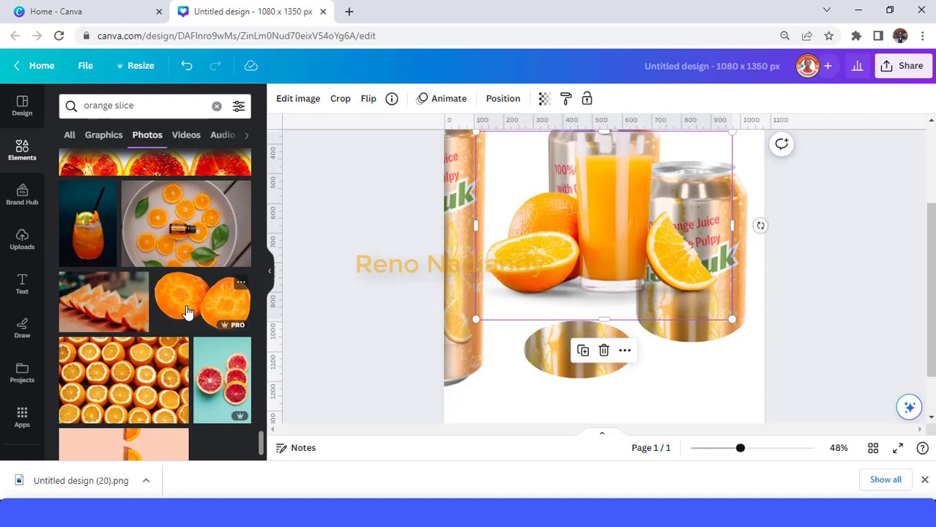
pyautogui.scroll(-3)
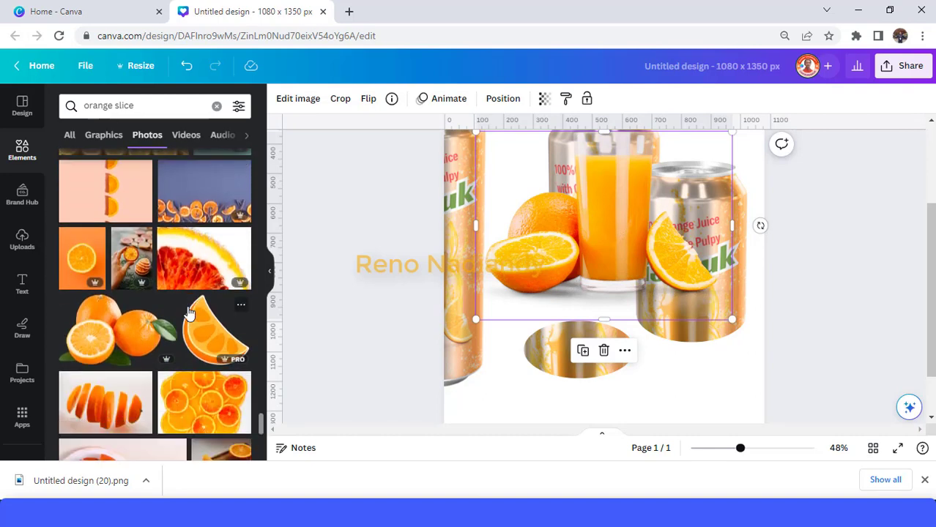
pyautogui.scroll(-3)
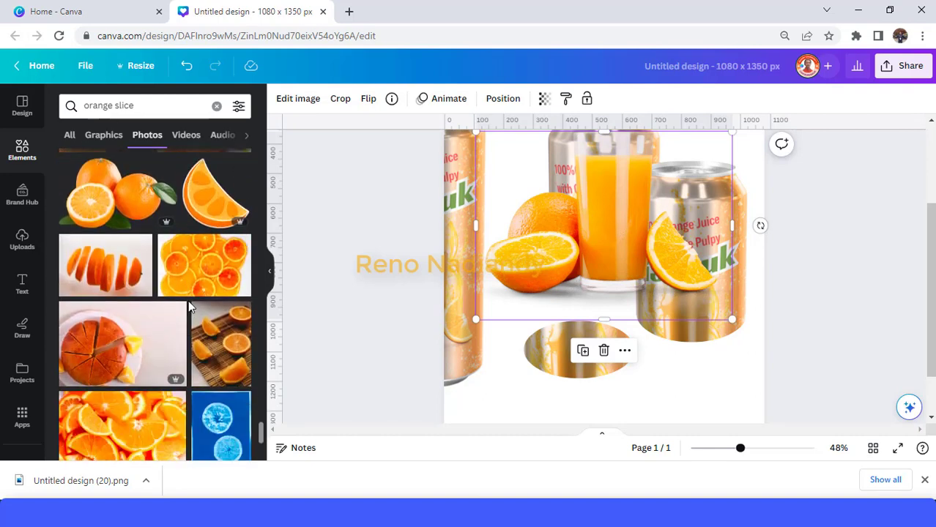
pyautogui.scroll(-3)
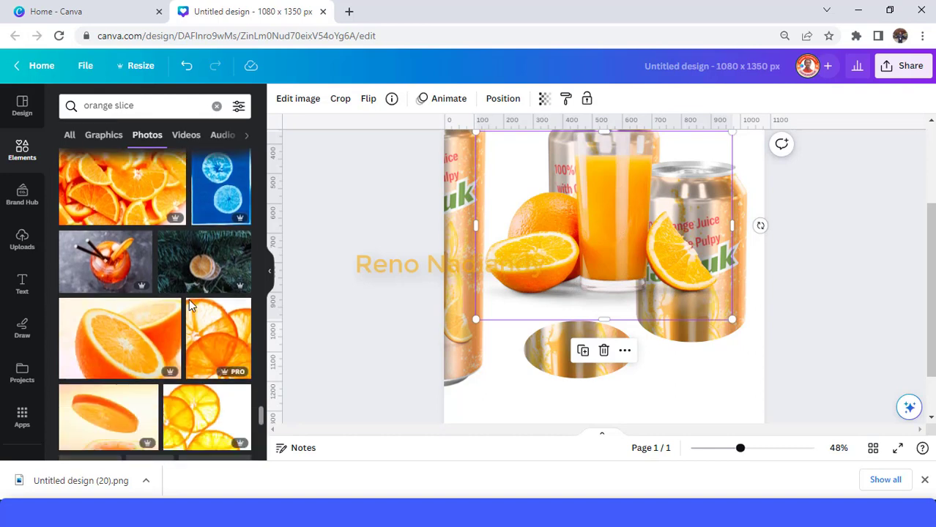
pyautogui.scroll(-3)
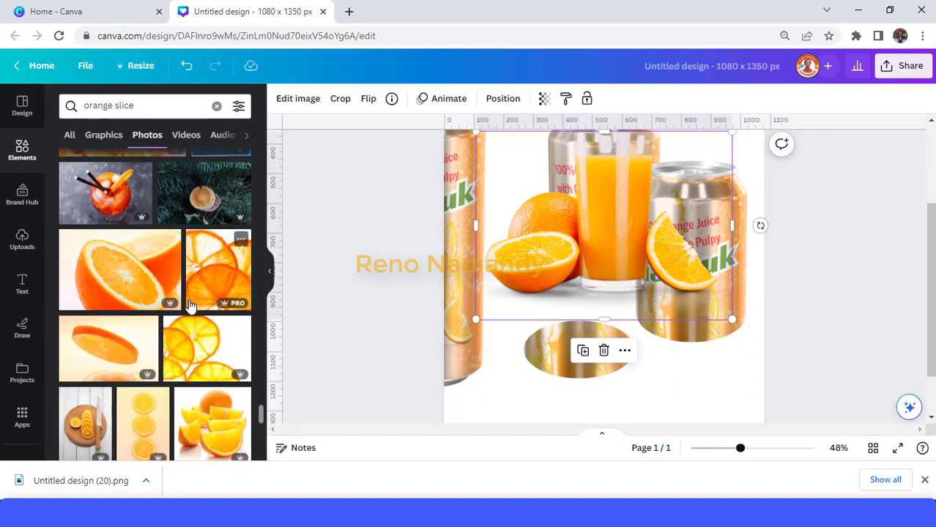
pyautogui.scroll(-3)
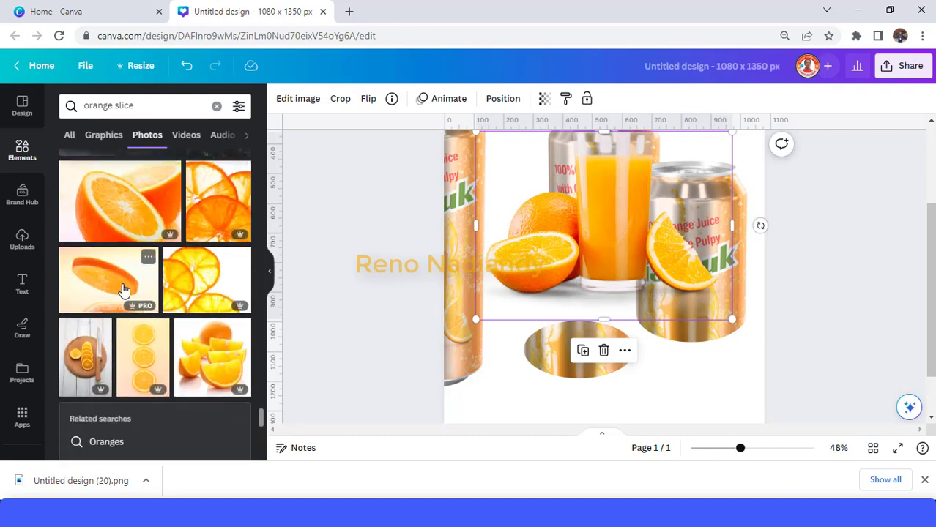
pyautogui.moveTo(129, 218)
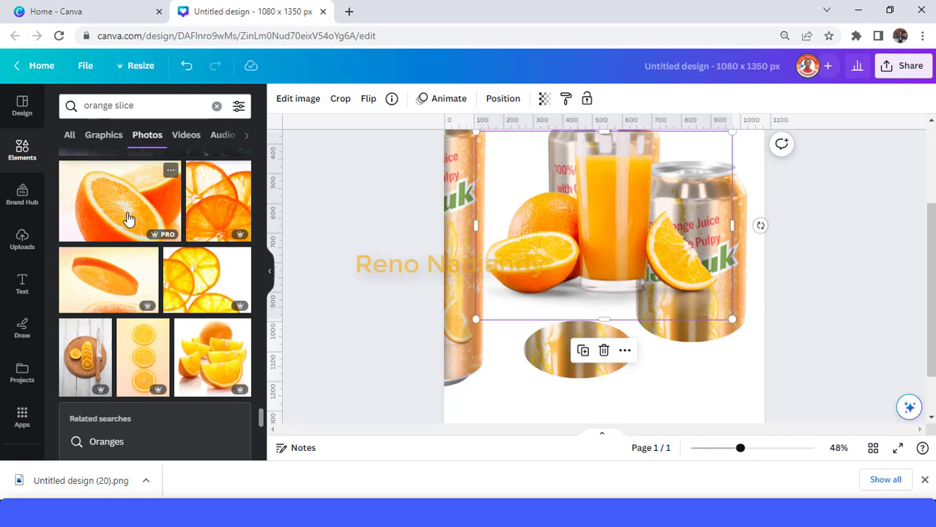
pyautogui.click(108, 280)
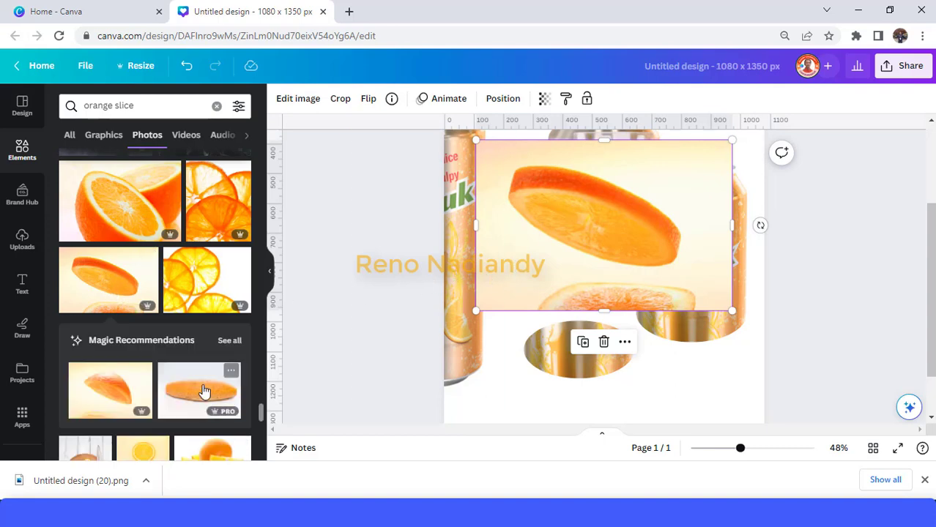
# Browse the photos similar to the orange slice to find a halved-orange photo.
pyautogui.click(228, 340)
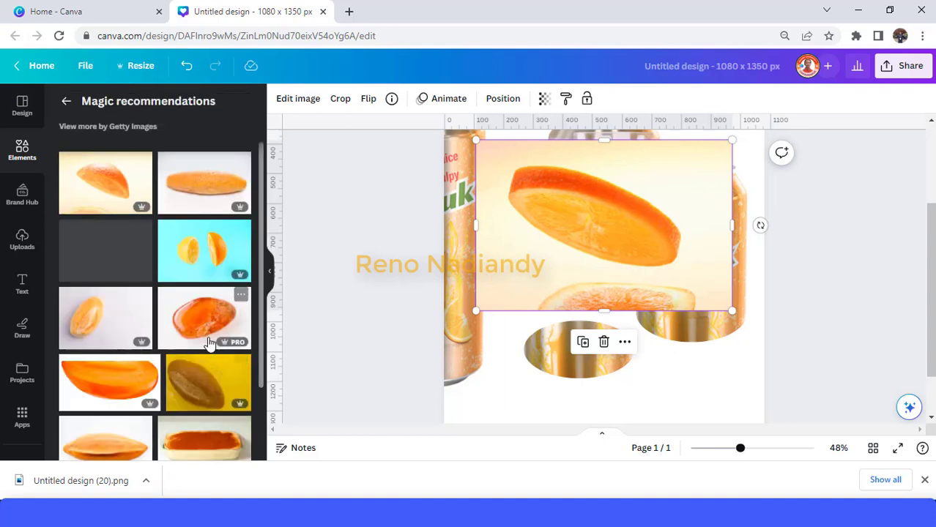
pyautogui.scroll(-3)
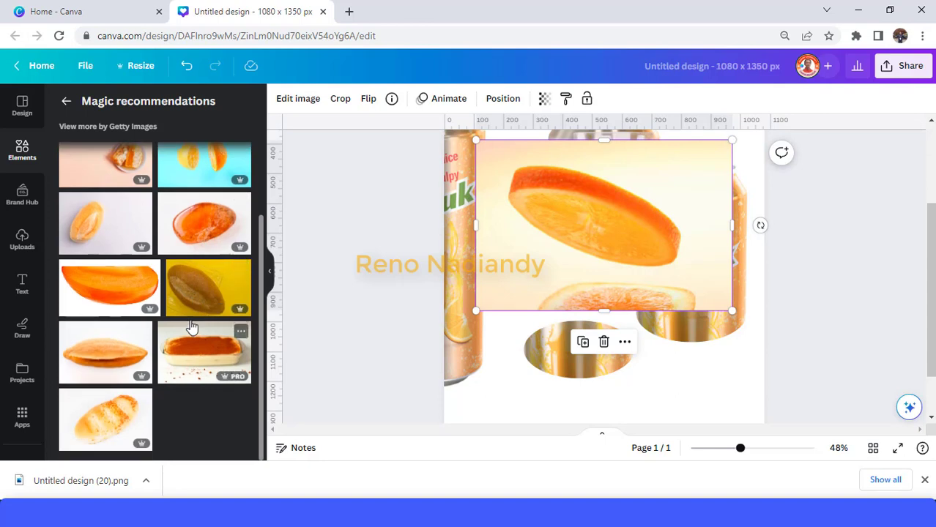
pyautogui.scroll(-3)
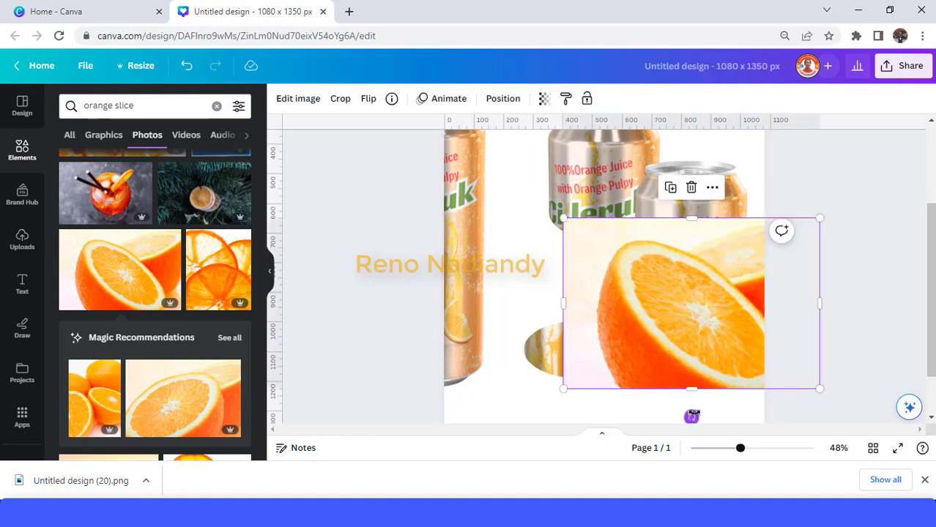
# Tilt the halved orange photo about 40 degrees and shift it down over the lower cans.
pyautogui.moveTo(782, 231); pyautogui.dragTo(700, 176)
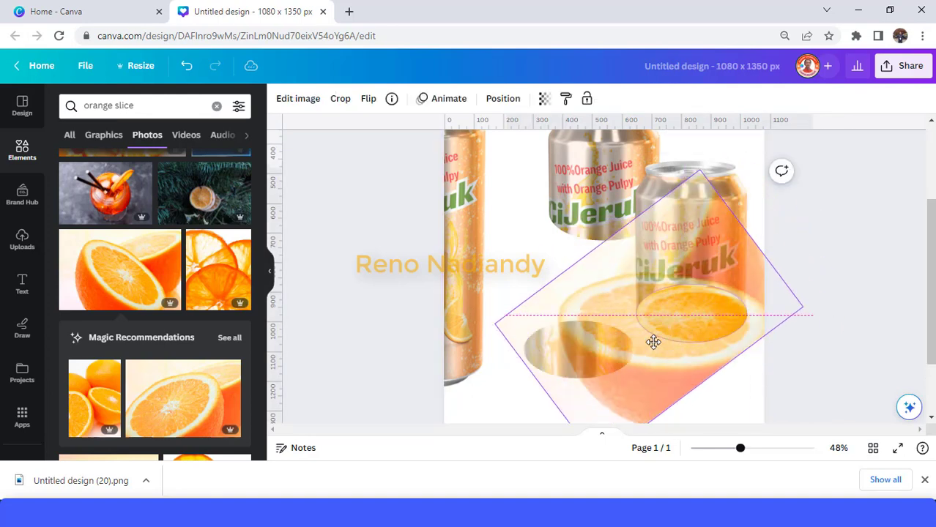
pyautogui.moveTo(653, 342); pyautogui.dragTo(686, 359)
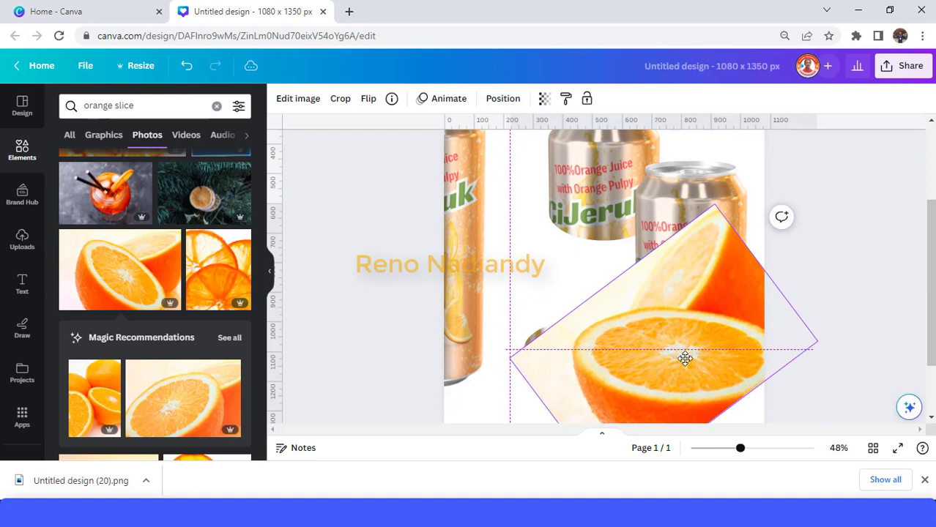
pyautogui.moveTo(782, 216); pyautogui.dragTo(785, 248)
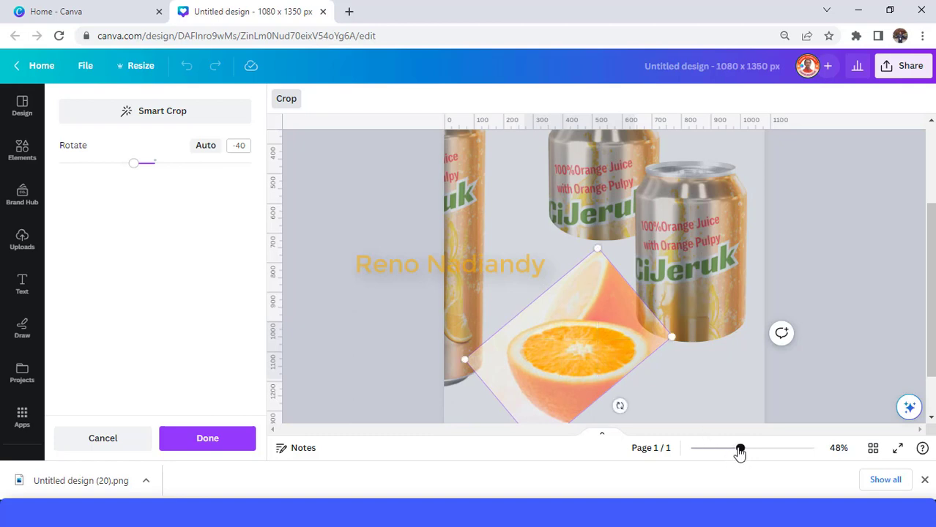
# Crop the halved orange tightly to just its cut face and apply the crop.
pyautogui.moveTo(740, 448); pyautogui.dragTo(751, 448)
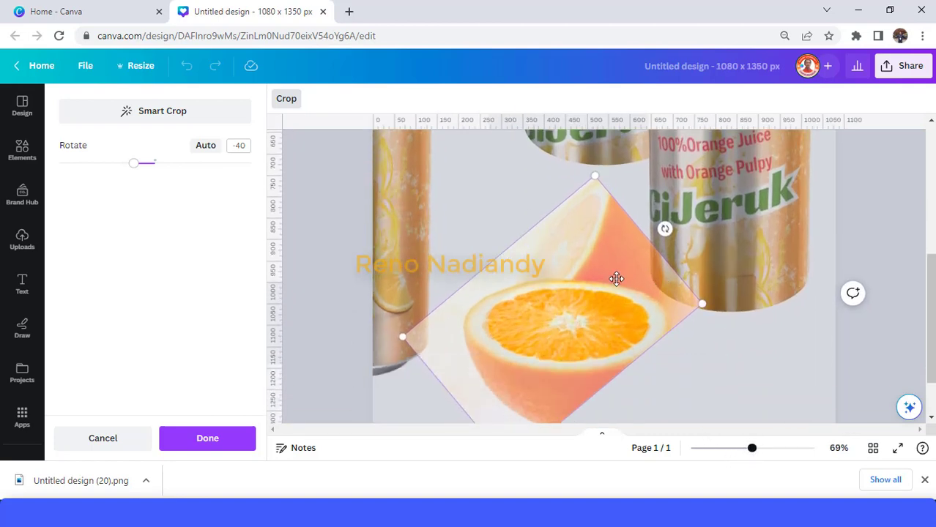
pyautogui.moveTo(702, 303); pyautogui.dragTo(714, 303)
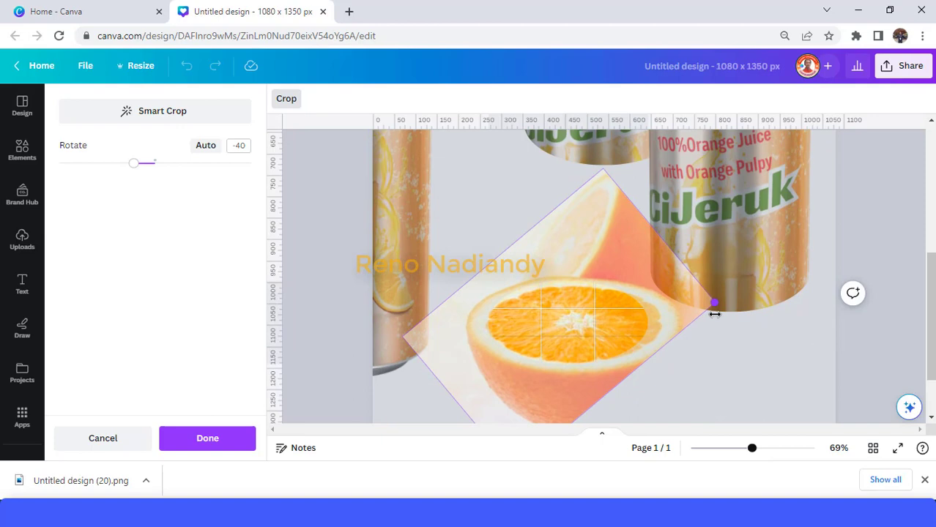
pyautogui.moveTo(715, 304); pyautogui.dragTo(671, 306)
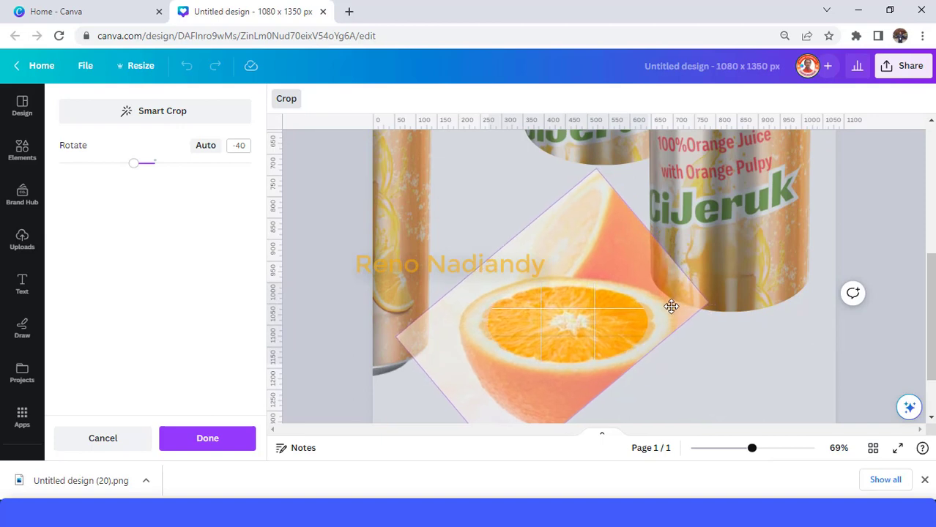
pyautogui.moveTo(671, 306); pyautogui.dragTo(686, 308)
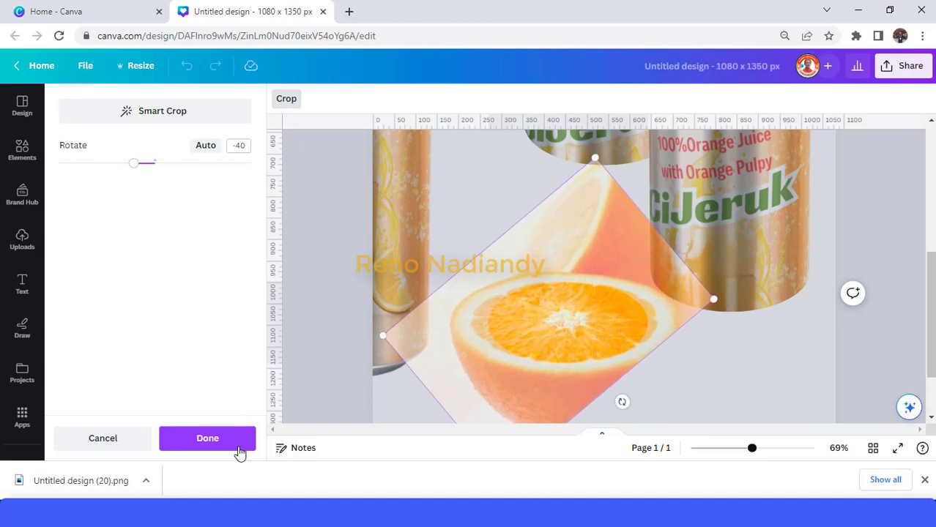
pyautogui.click(208, 438)
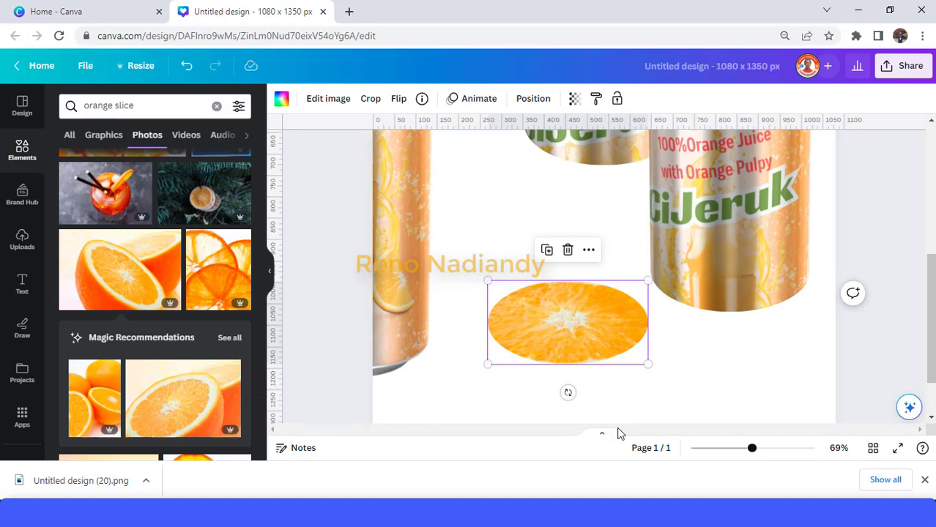
# Place the cropped orange face on the right can piece, aligned with its top.
pyautogui.scroll(-3)
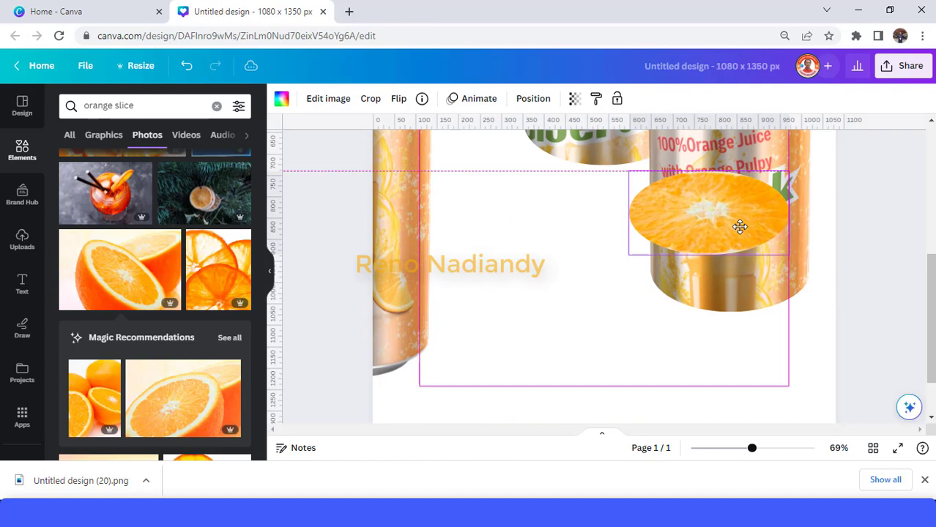
pyautogui.moveTo(739, 225); pyautogui.dragTo(758, 222)
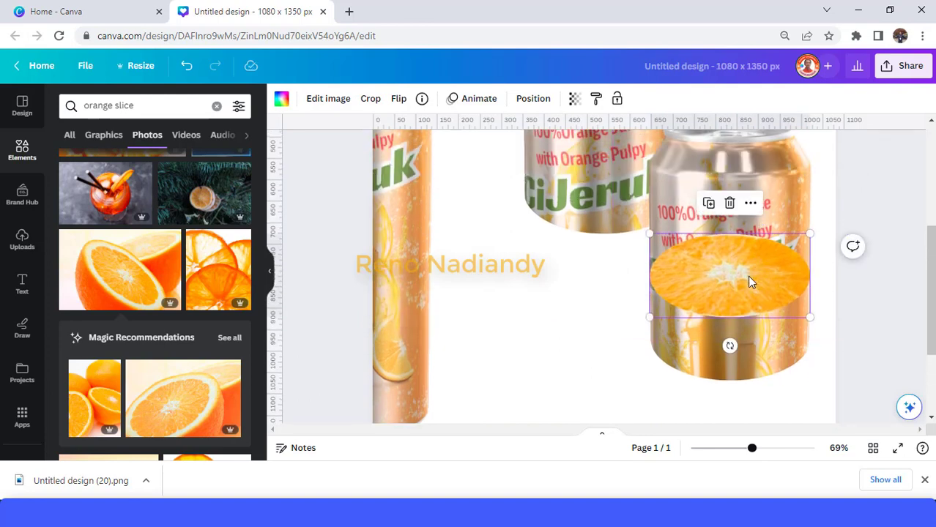
pyautogui.moveTo(750, 281); pyautogui.dragTo(747, 284)
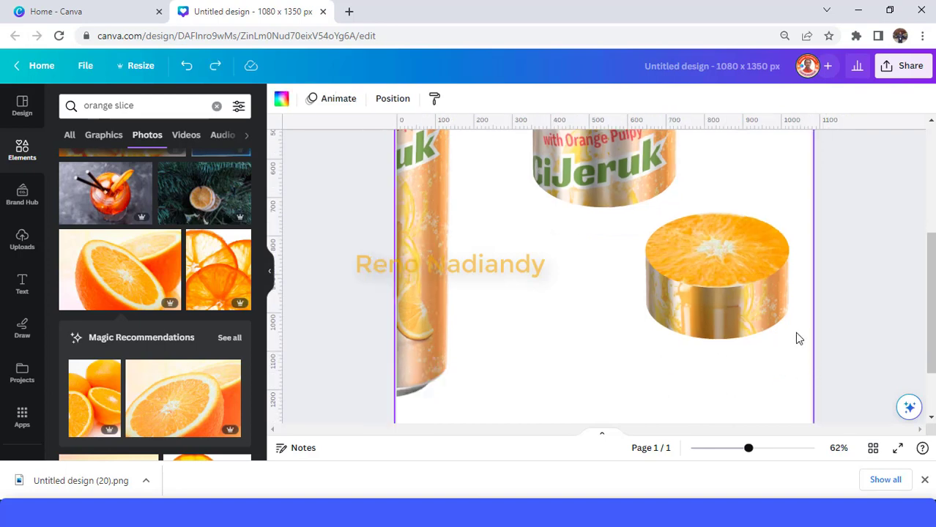
# Duplicate the orange-slice top to get a second copy.
pyautogui.click(717, 275)
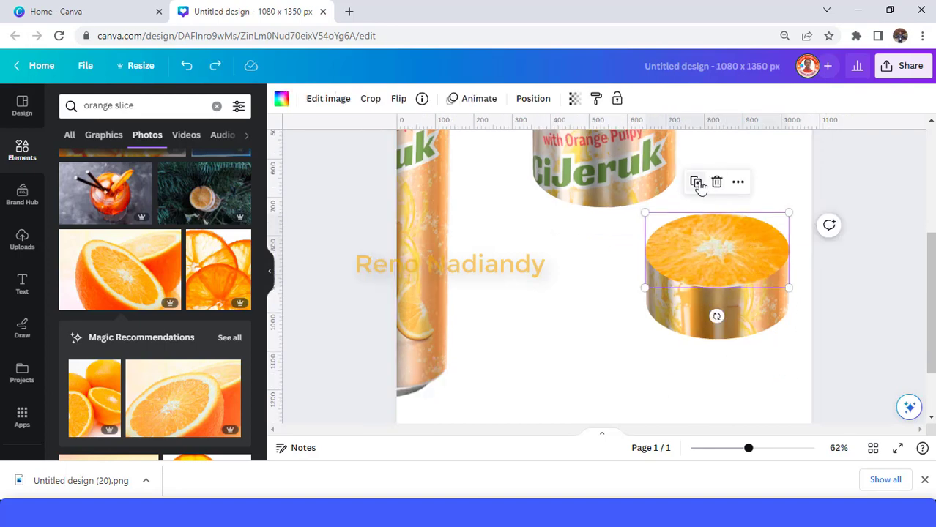
pyautogui.moveTo(696, 181)
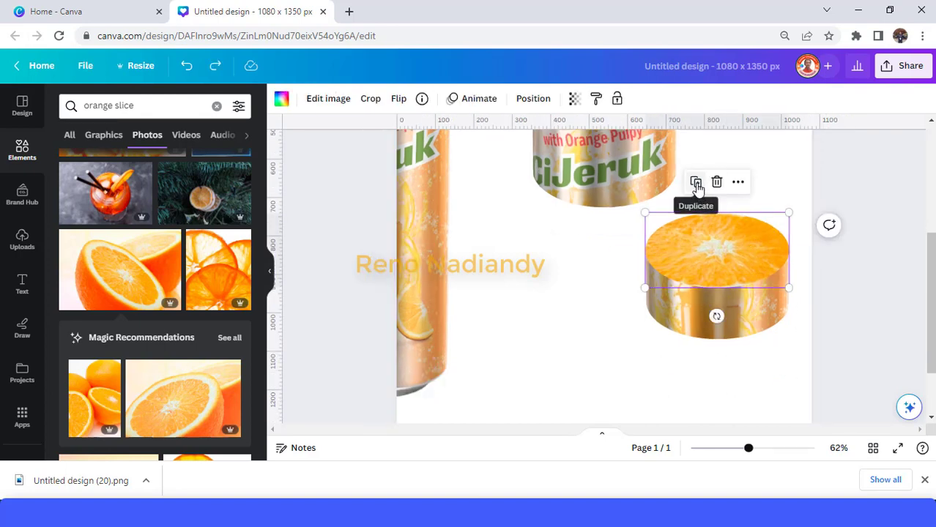
pyautogui.click(694, 182)
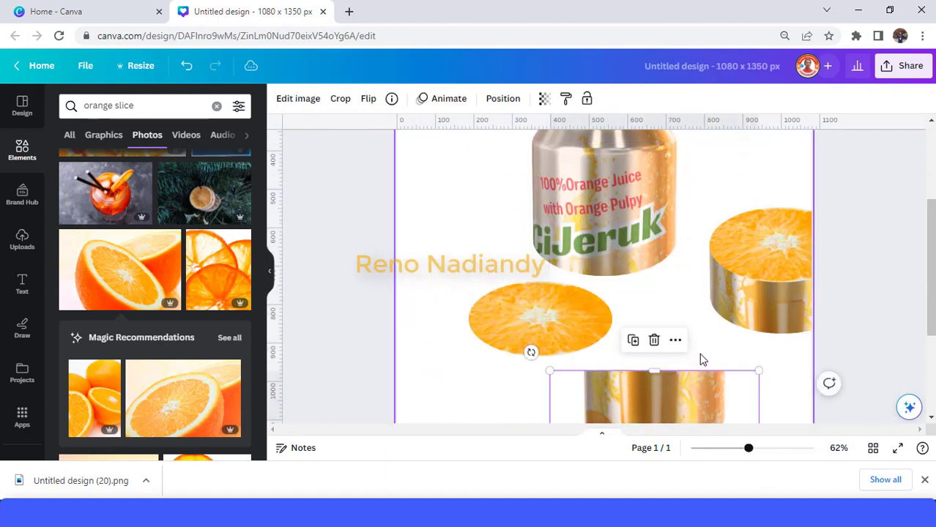
pyautogui.scroll(-3)
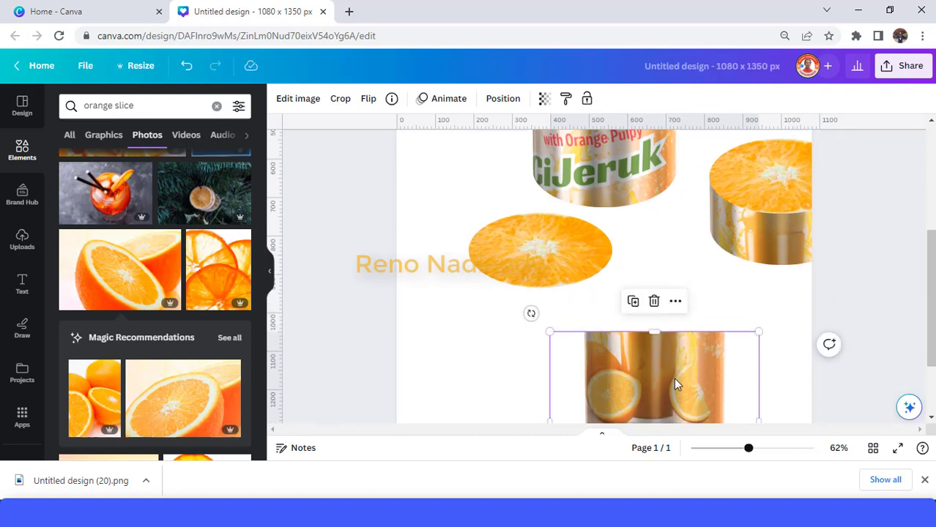
# Fit the copied orange top neatly onto the lower can piece.
pyautogui.moveTo(653, 375); pyautogui.dragTo(668, 292)
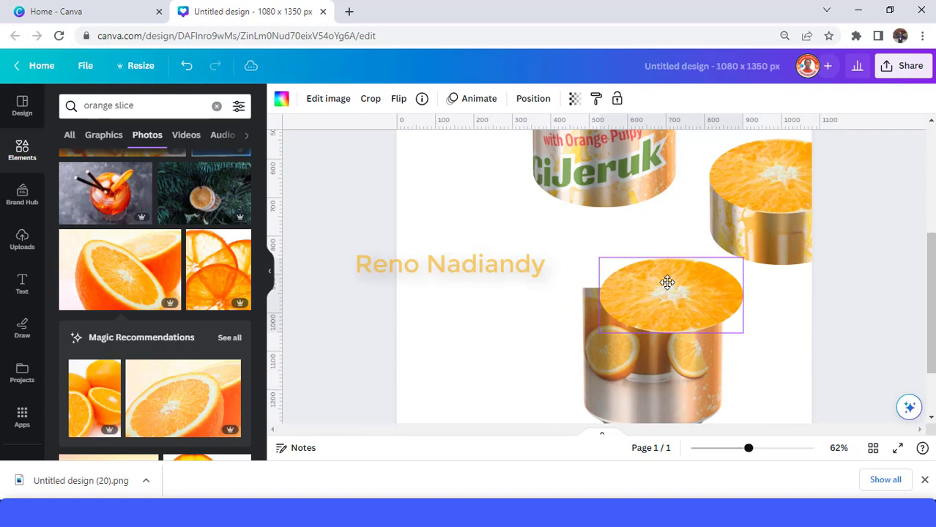
pyautogui.click(668, 294)
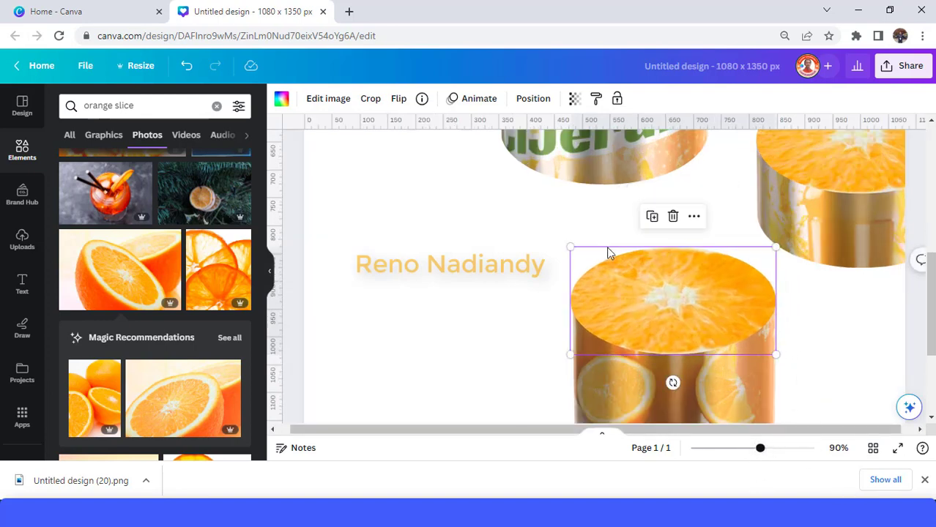
pyautogui.moveTo(569, 246); pyautogui.dragTo(574, 246)
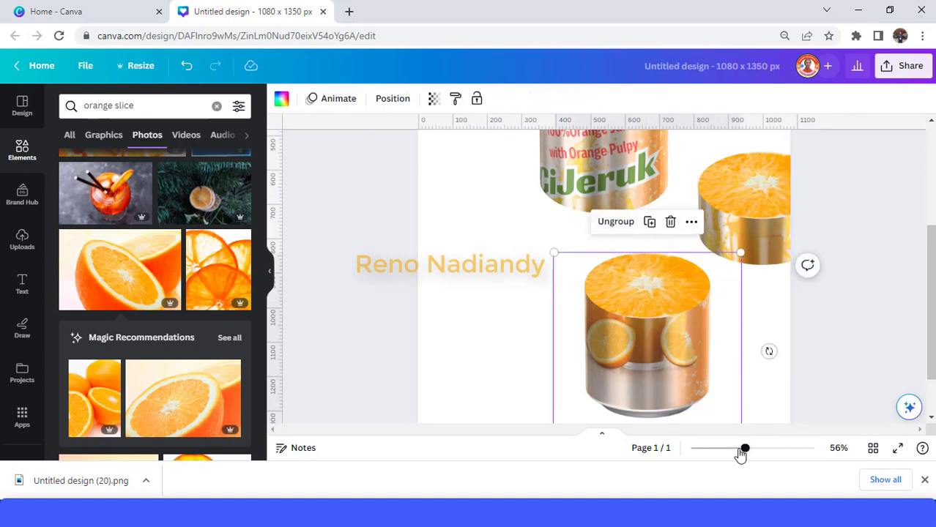
# Stack the orange-topped piece into the can, send the bottom piece to back and bring the top can to front.
pyautogui.moveTo(745, 448); pyautogui.dragTo(735, 448)
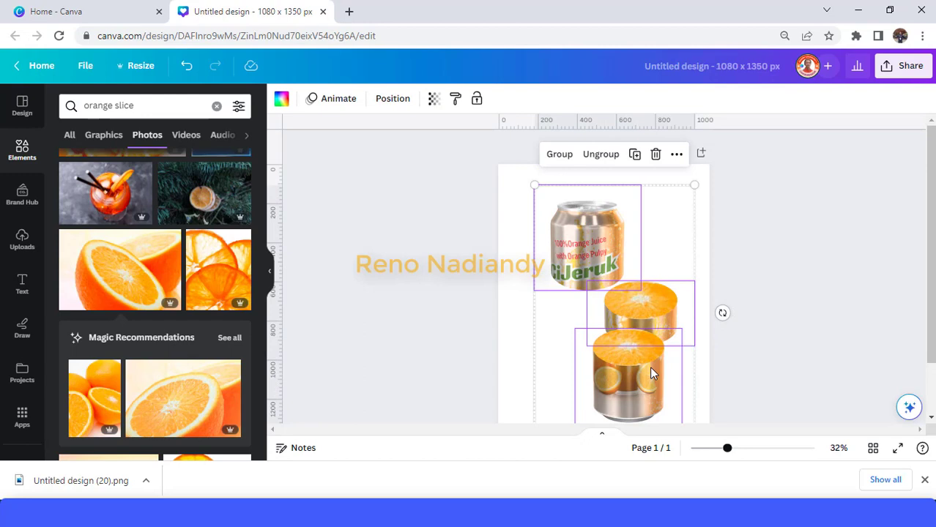
pyautogui.scroll(-3)
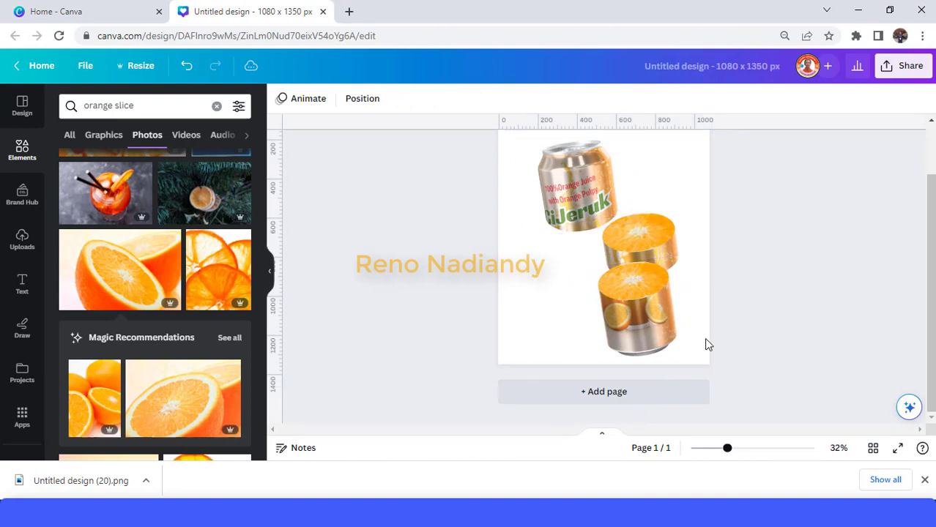
pyautogui.rightClick(637, 308)
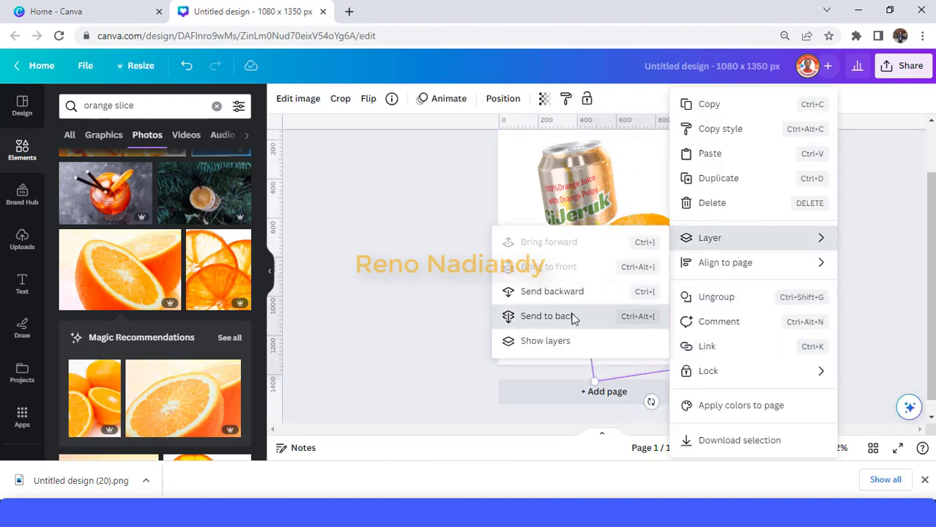
pyautogui.click(546, 316)
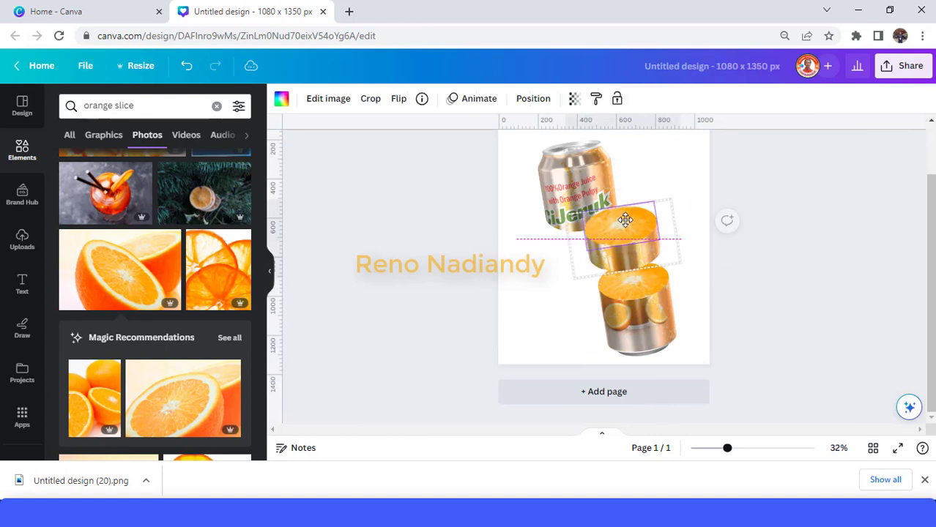
pyautogui.rightClick(626, 219)
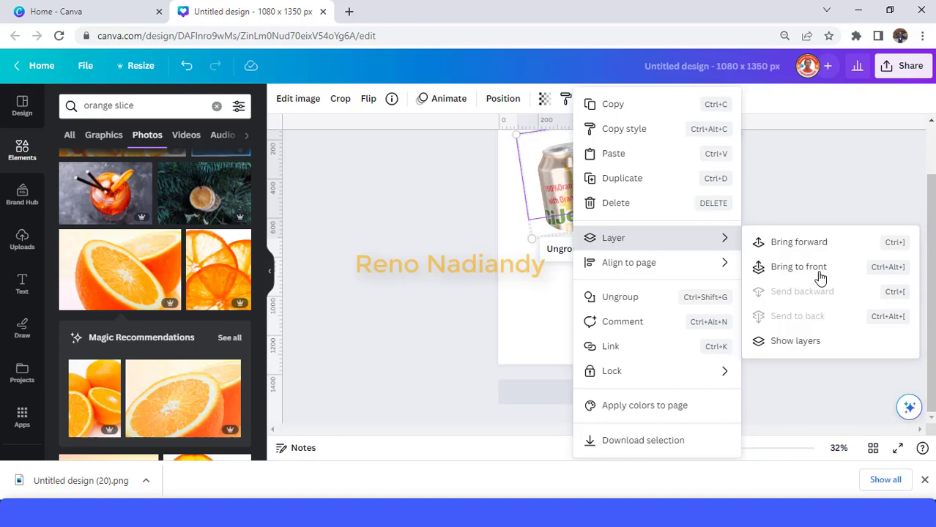
pyautogui.click(798, 267)
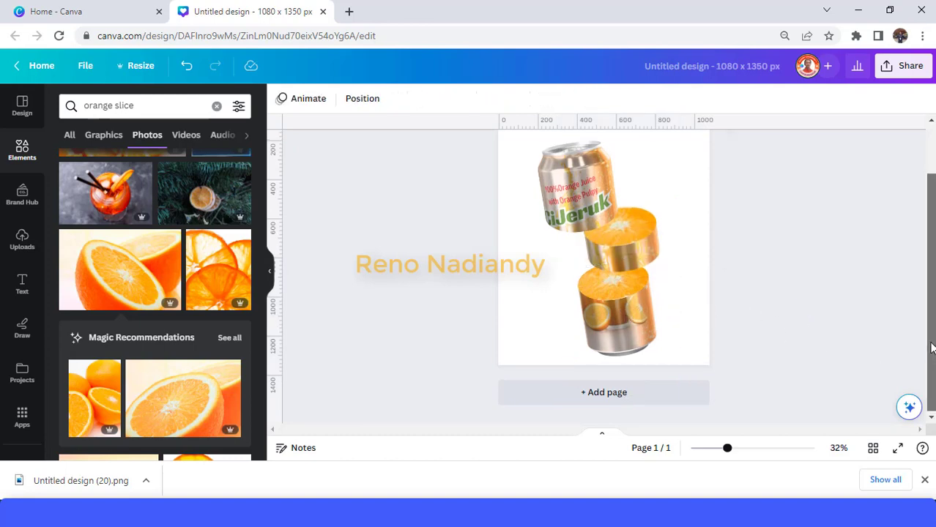
# Rerun the 'orange splash' Elements search, show all graphics and add the yellow juice splash.
pyautogui.click(604, 249)
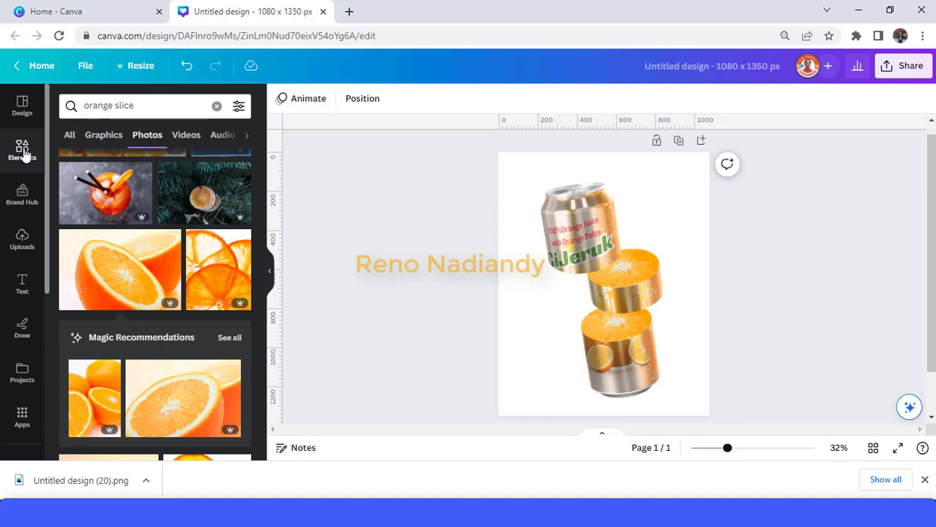
pyautogui.click(217, 105)
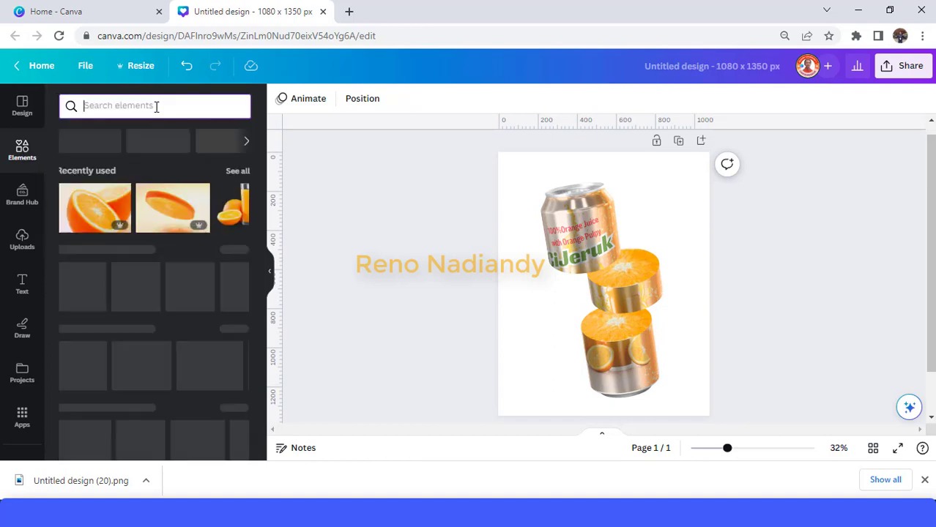
pyautogui.write('orange')
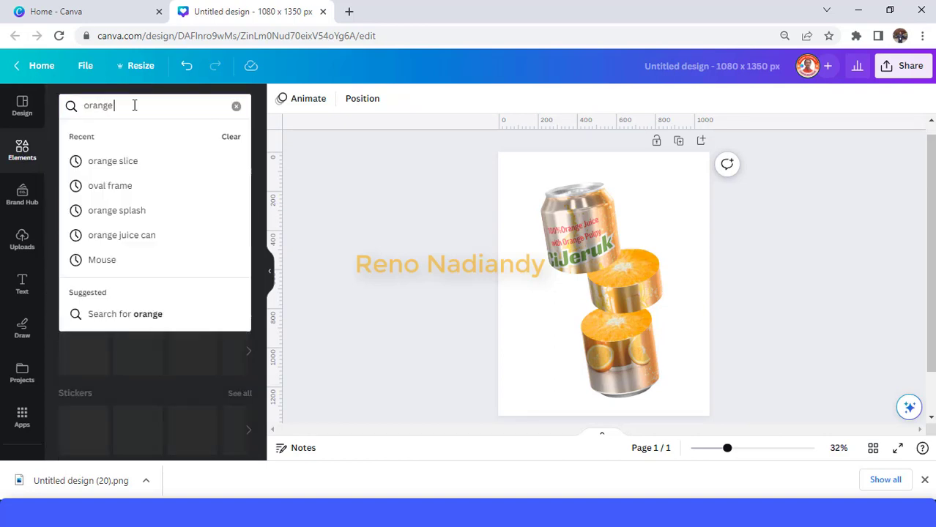
pyautogui.click(117, 211)
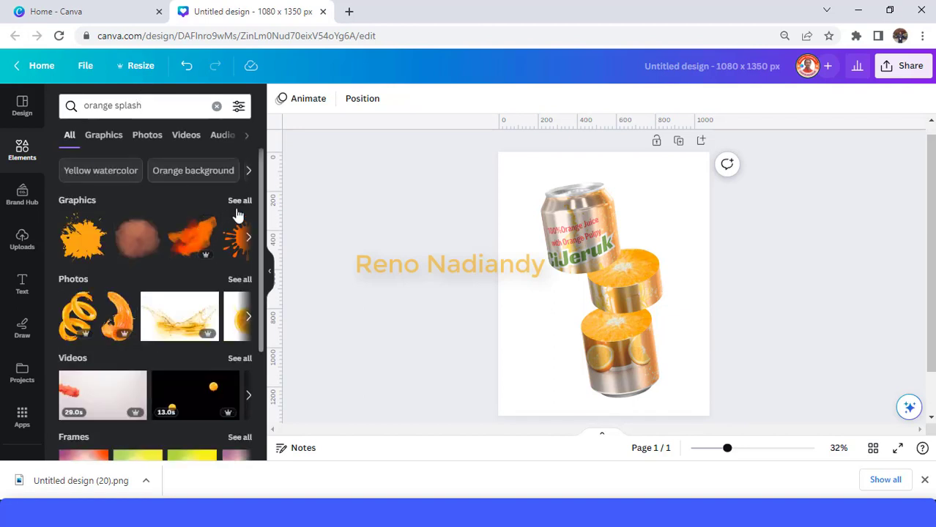
pyautogui.click(102, 135)
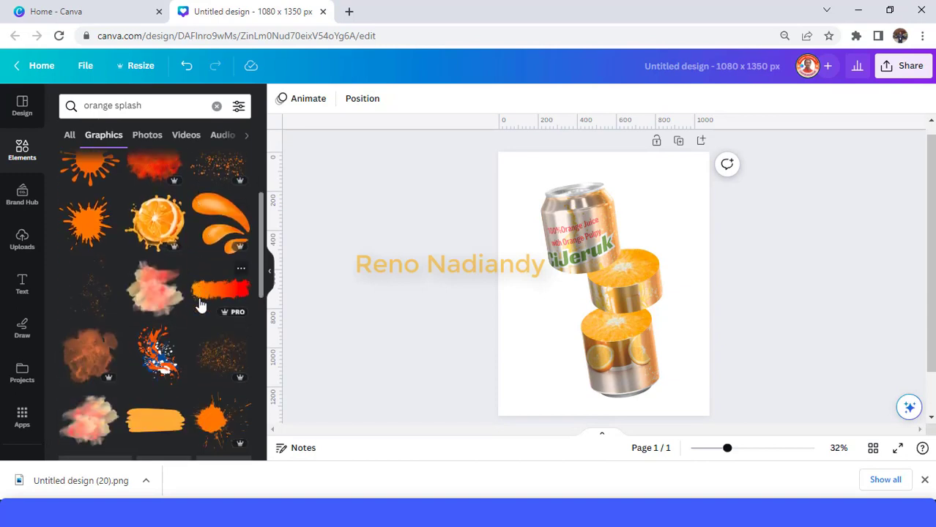
pyautogui.scroll(-3)
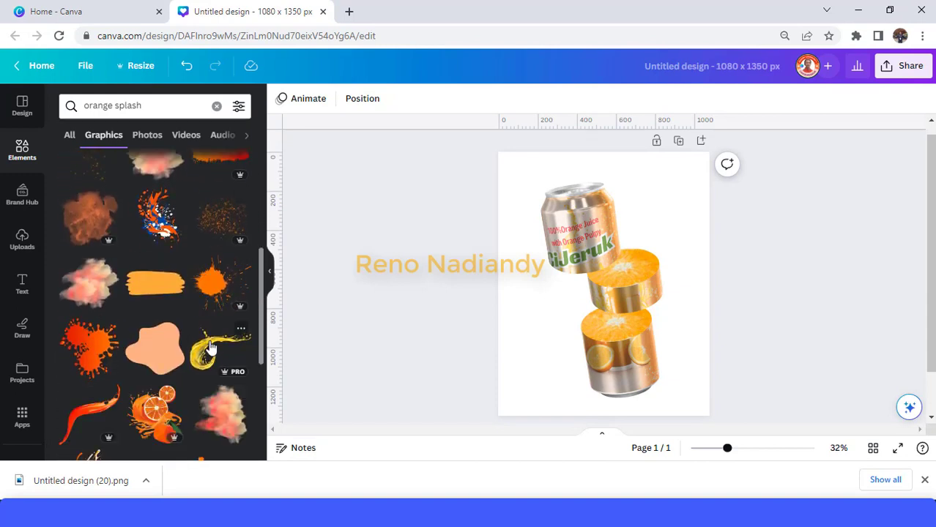
pyautogui.click(202, 351)
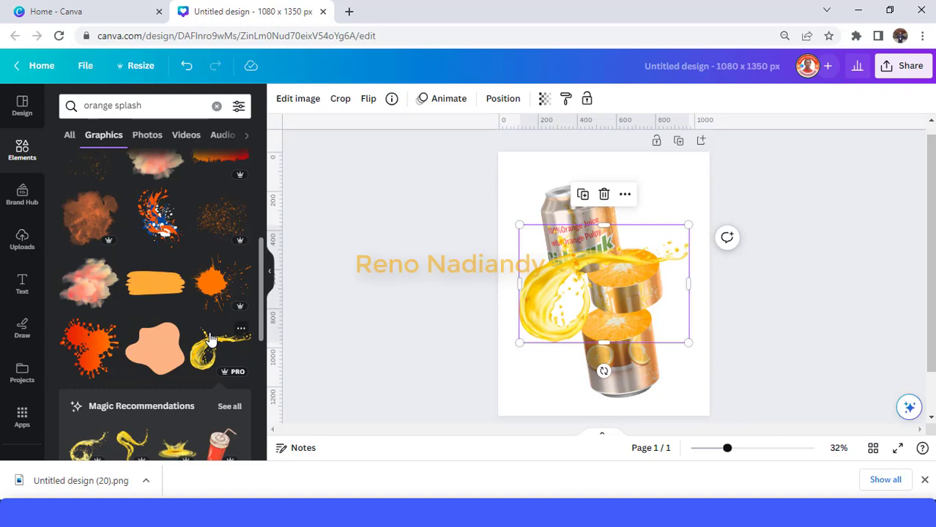
# Move the splash onto the can's middle slice, enlarge it and lower it over the bottom pieces.
pyautogui.scroll(-3)
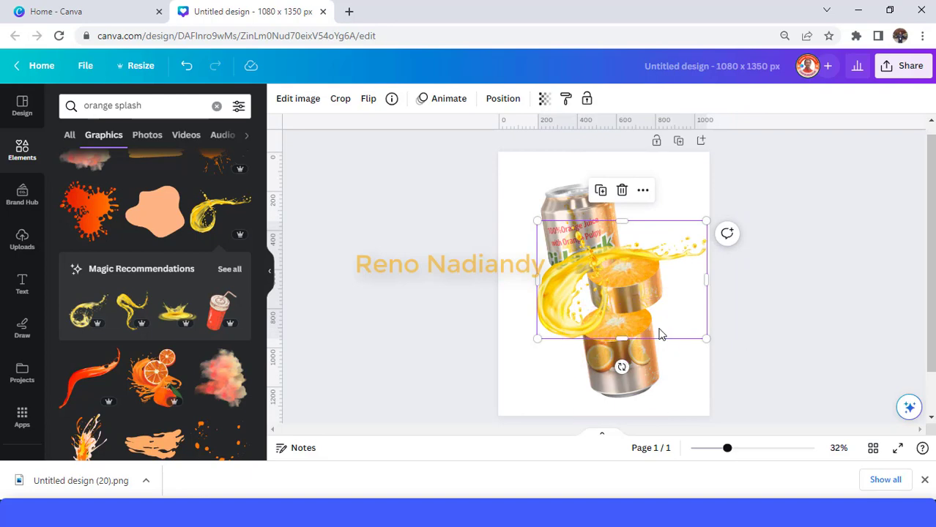
pyautogui.moveTo(650, 268)
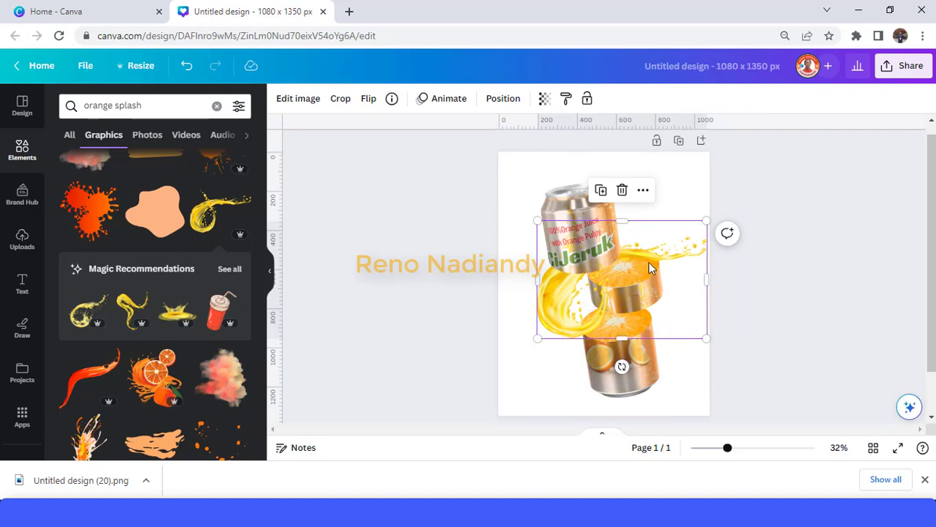
pyautogui.moveTo(536, 337); pyautogui.dragTo(558, 325)
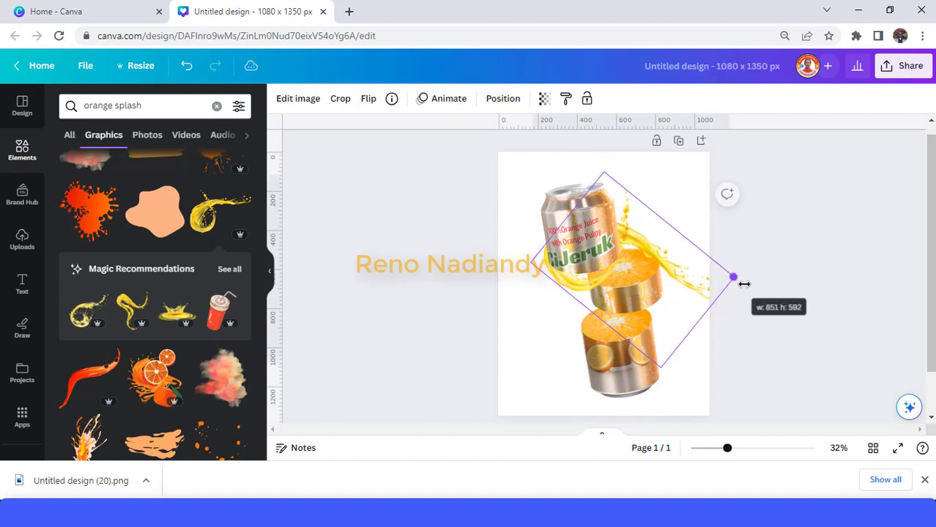
pyautogui.moveTo(732, 277); pyautogui.dragTo(749, 277)
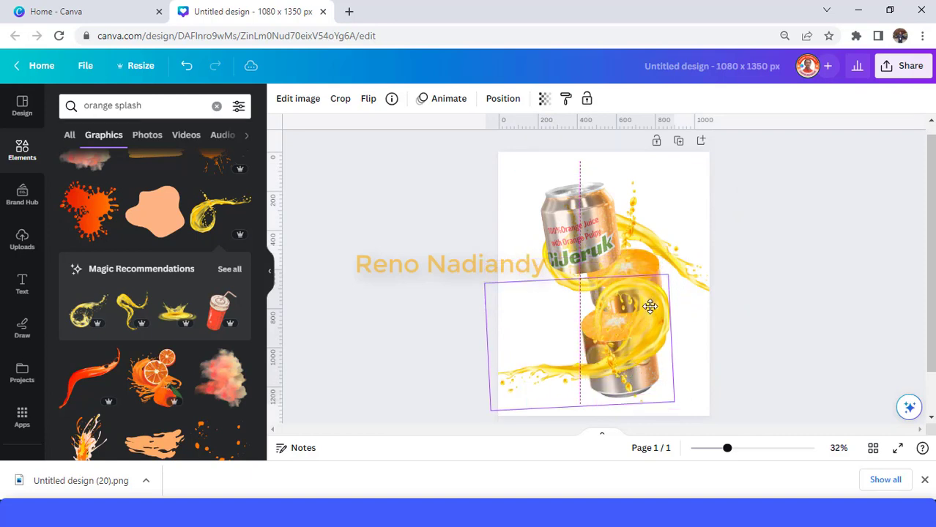
pyautogui.moveTo(650, 306); pyautogui.dragTo(647, 304)
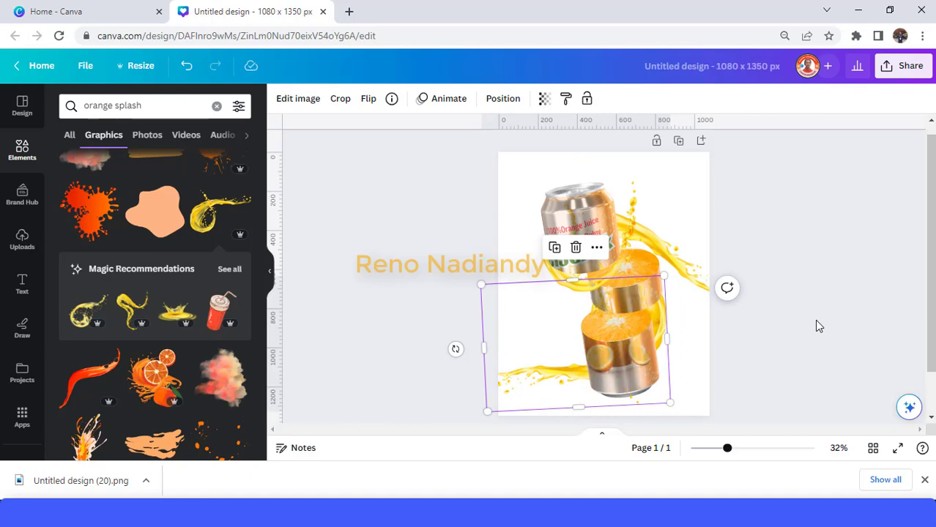
pyautogui.moveTo(446, 356)
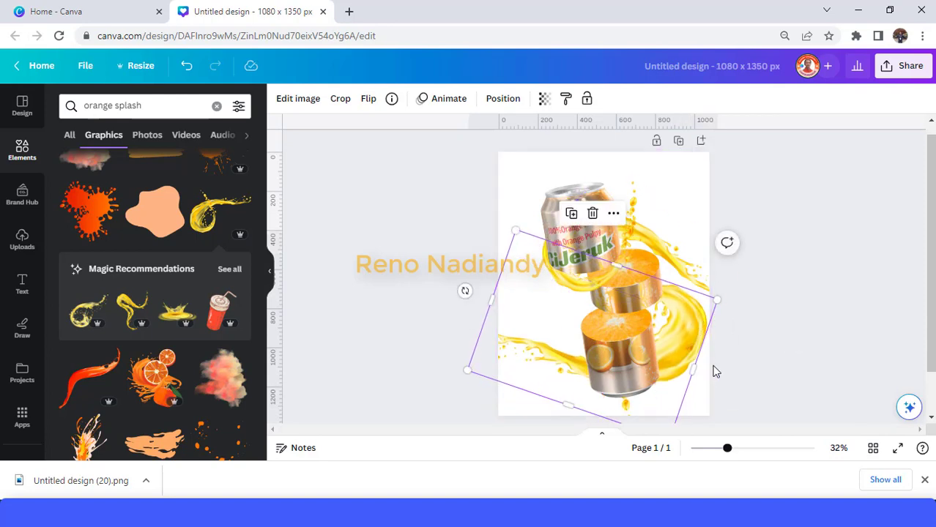
pyautogui.moveTo(124, 310)
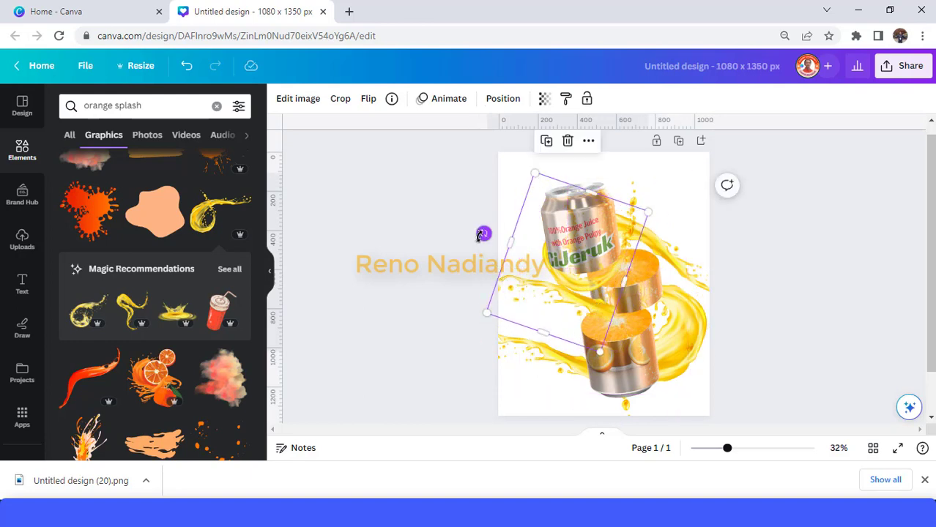
# Rotate the splash to about 153°, settle it over the can and deselect to view the result.
pyautogui.moveTo(483, 234); pyautogui.dragTo(618, 271)
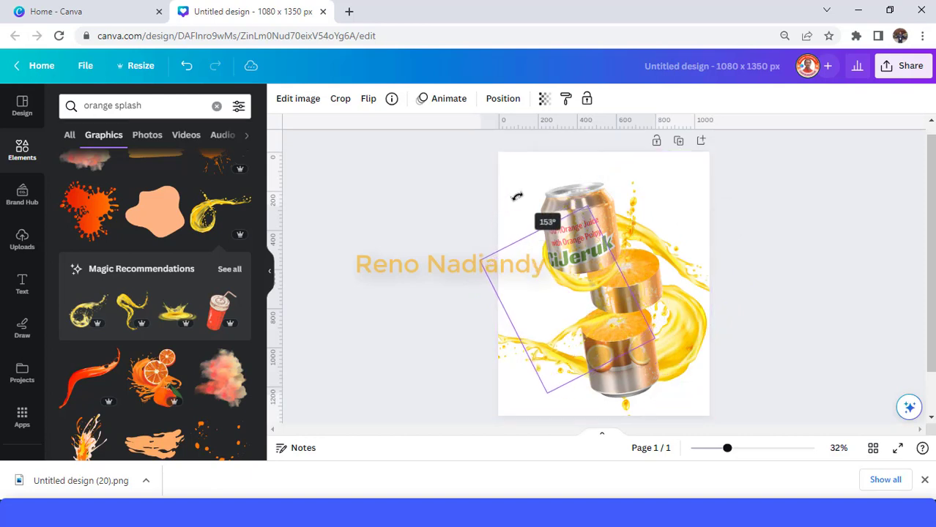
pyautogui.moveTo(516, 196); pyautogui.dragTo(518, 211)
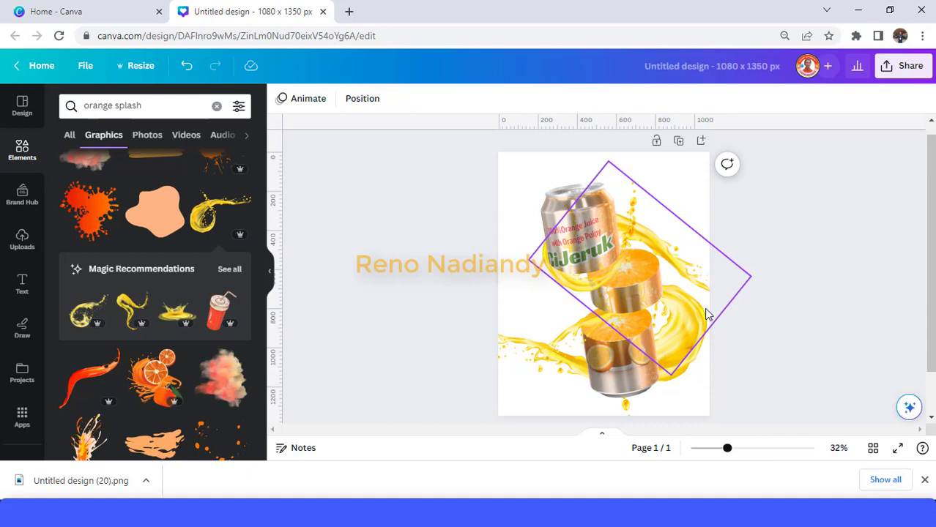
pyautogui.moveTo(700, 315)
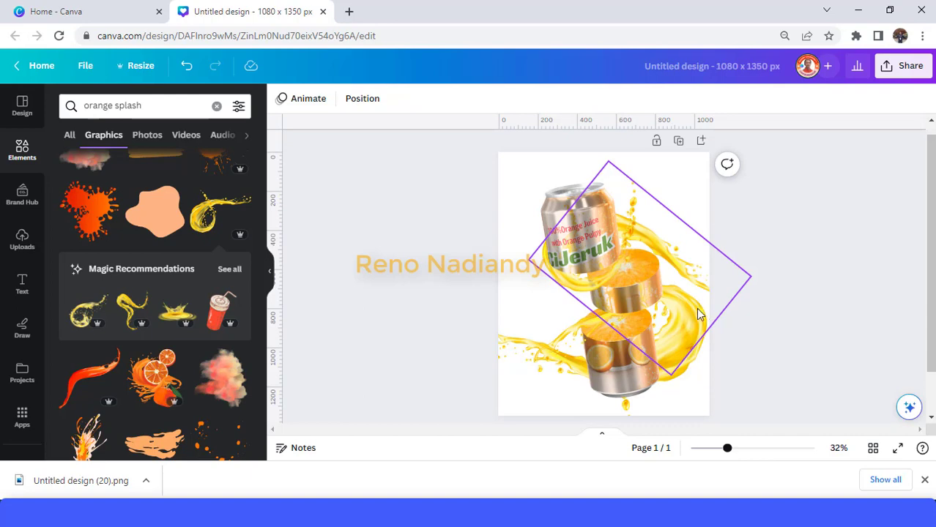
pyautogui.click(776, 280)
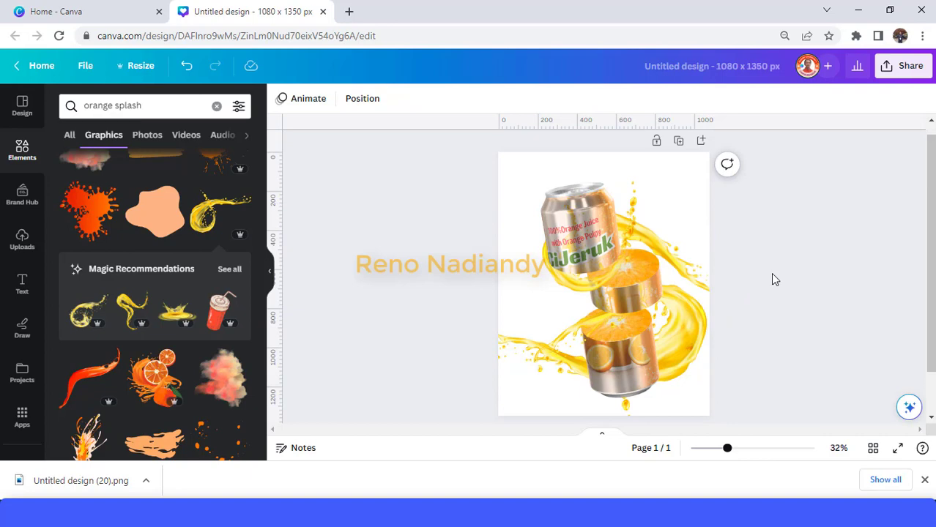
pyautogui.moveTo(741, 316)
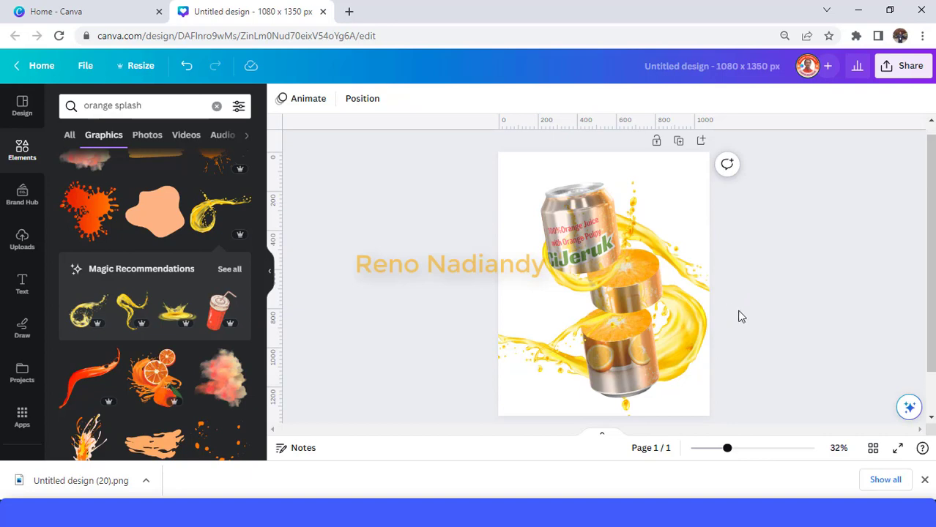